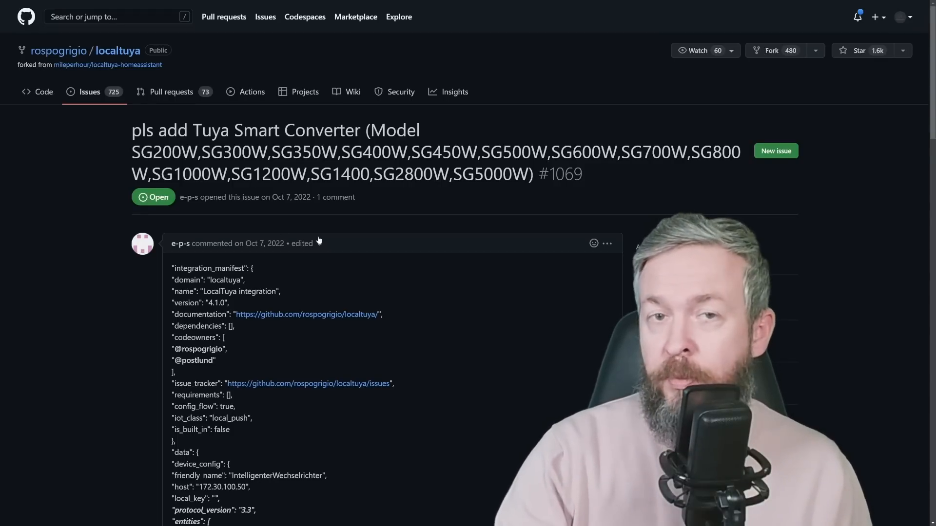
Scroll through localtuya issue #1069's Smart Converter device data and data-point table.
scroll(down, 3)
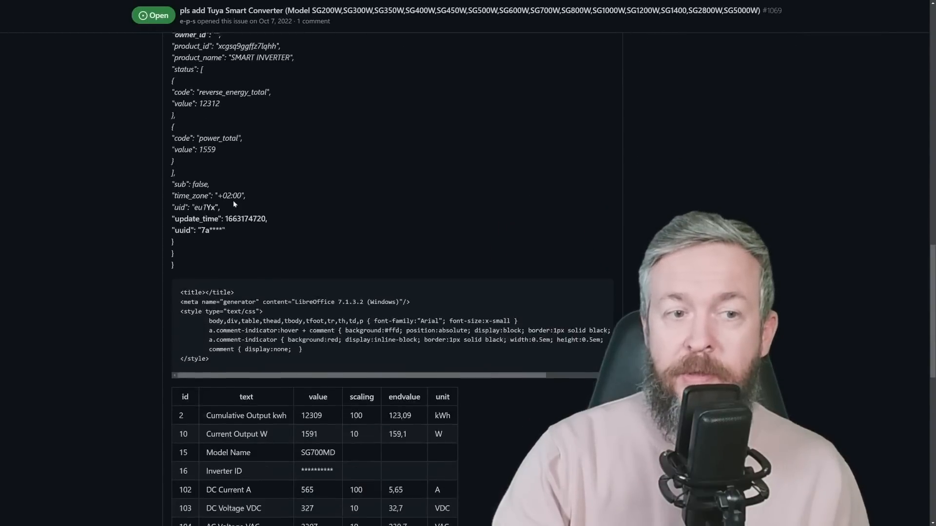
scroll(down, 3)
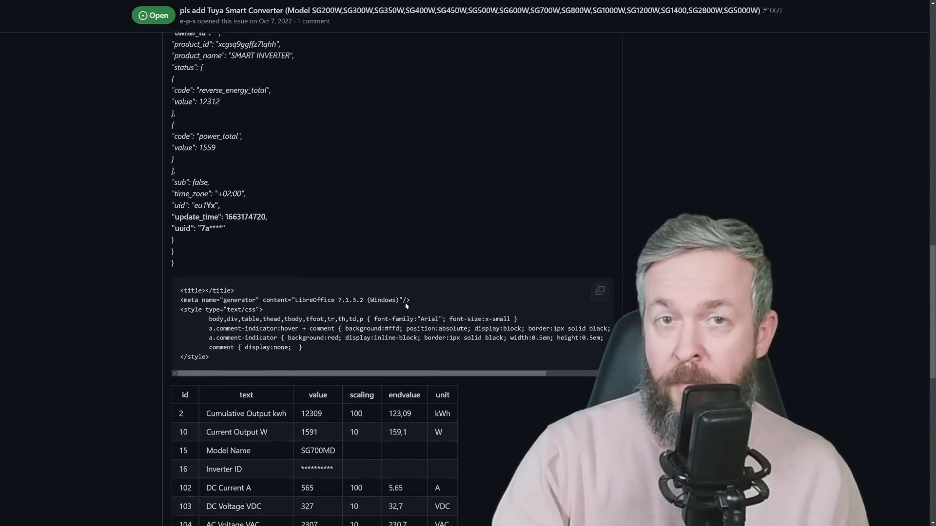
scroll(up, 3)
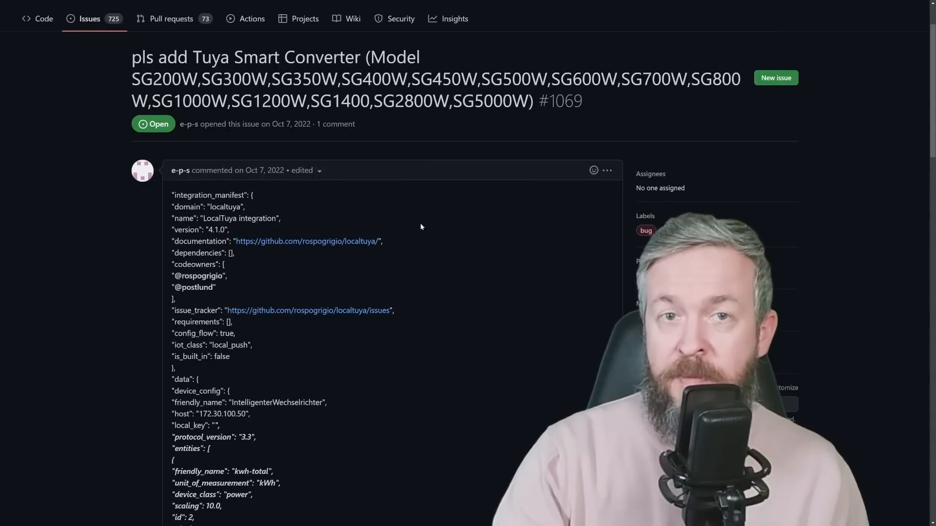
scroll(down, 3)
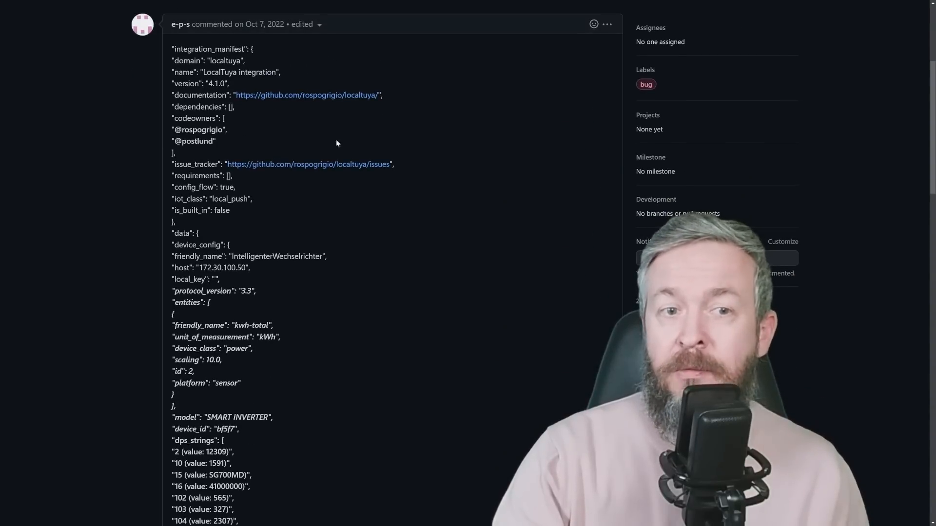
scroll(down, 3)
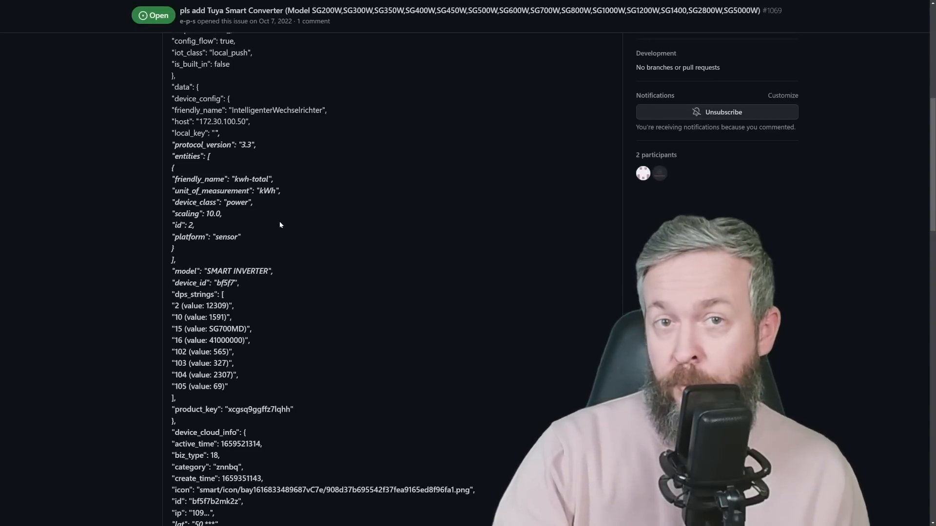
scroll(down, 3)
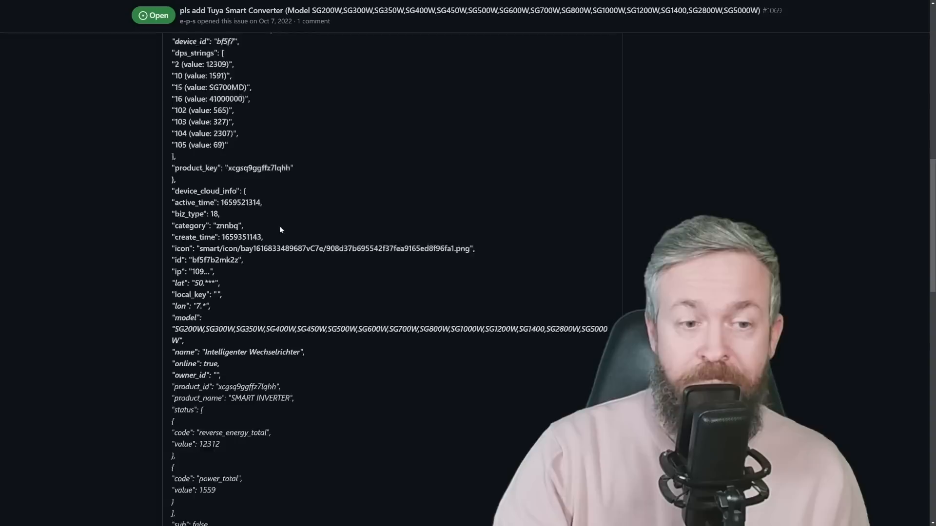
scroll(down, 3)
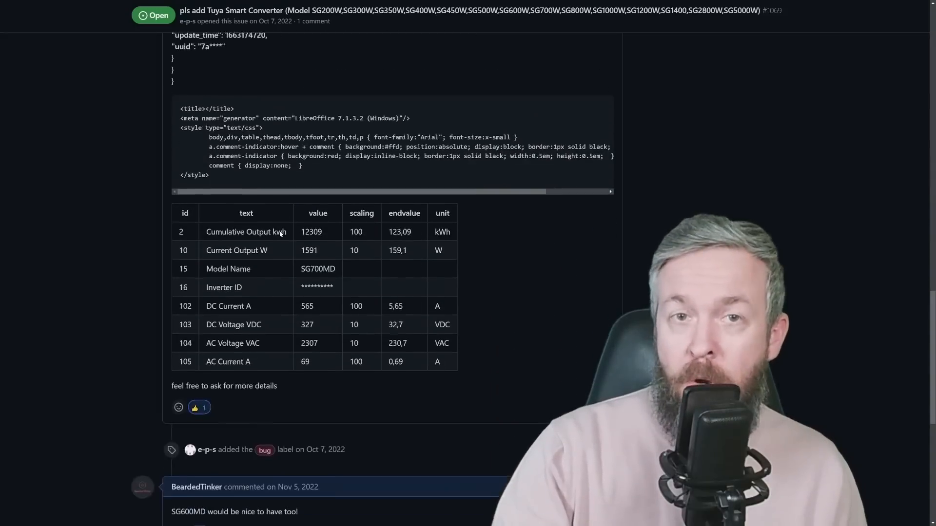
scroll(down, 3)
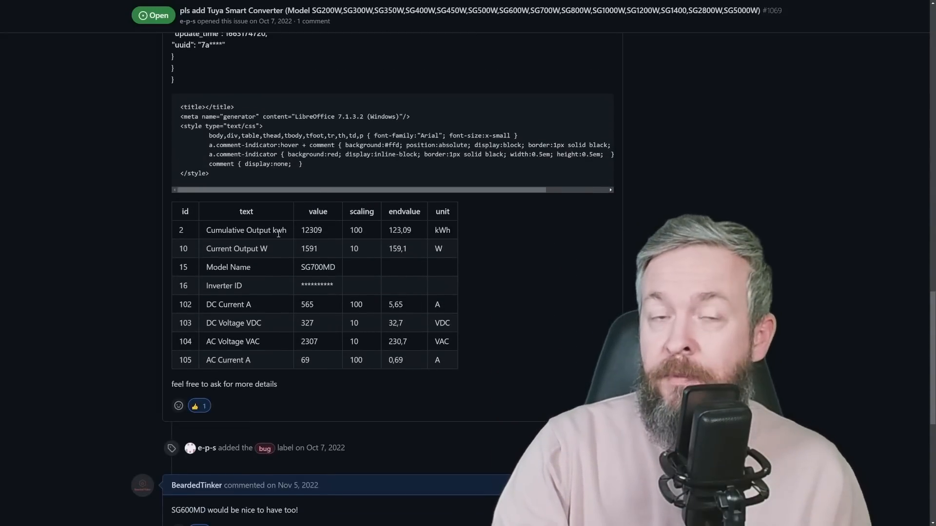
scroll(down, 3)
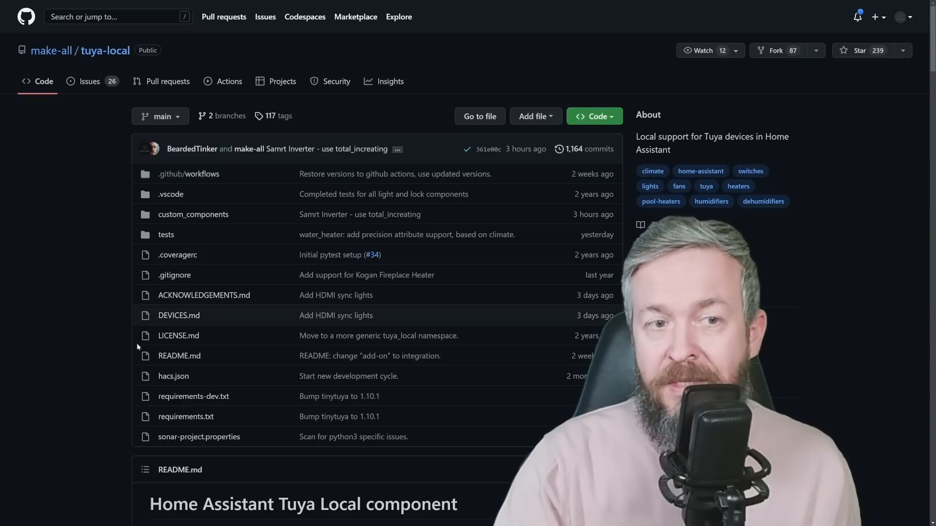
mouse_move(402, 294)
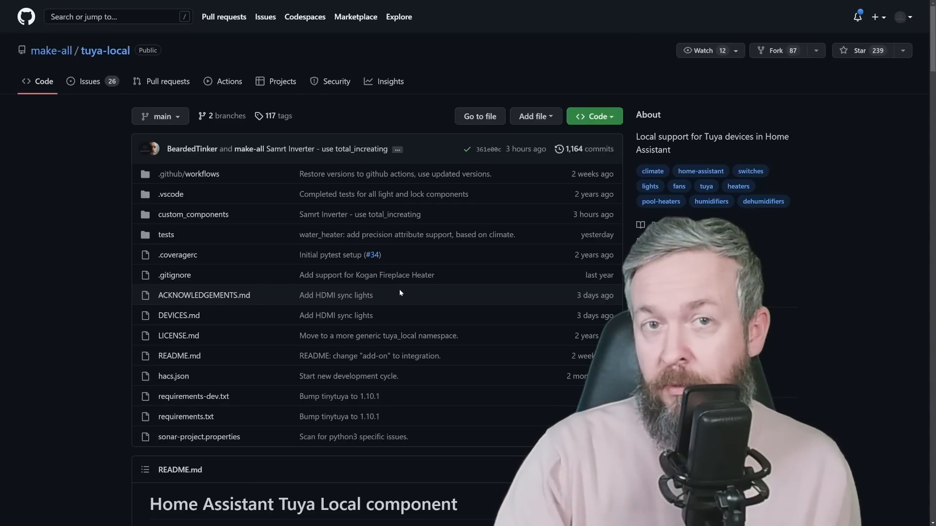
Open DEVICES.md in tuya-local and browse the supported devices list.
scroll(down, 3)
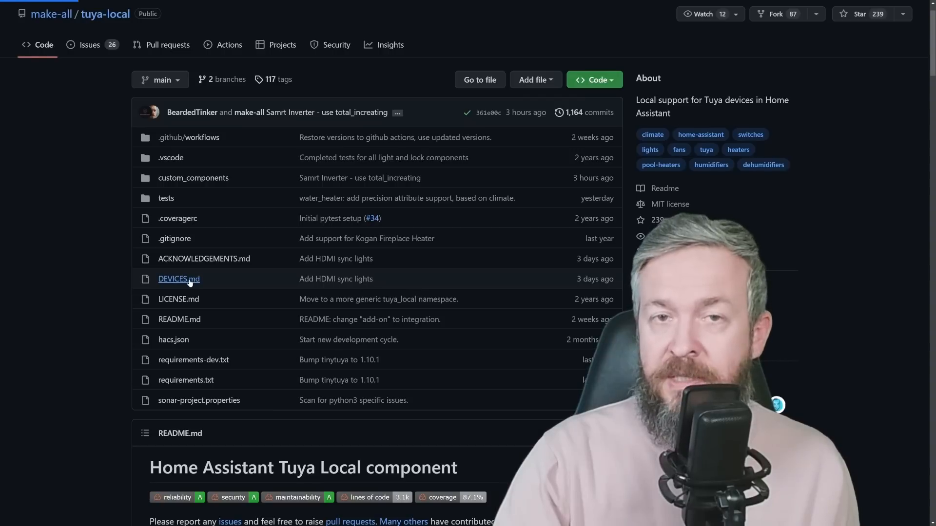
click(178, 279)
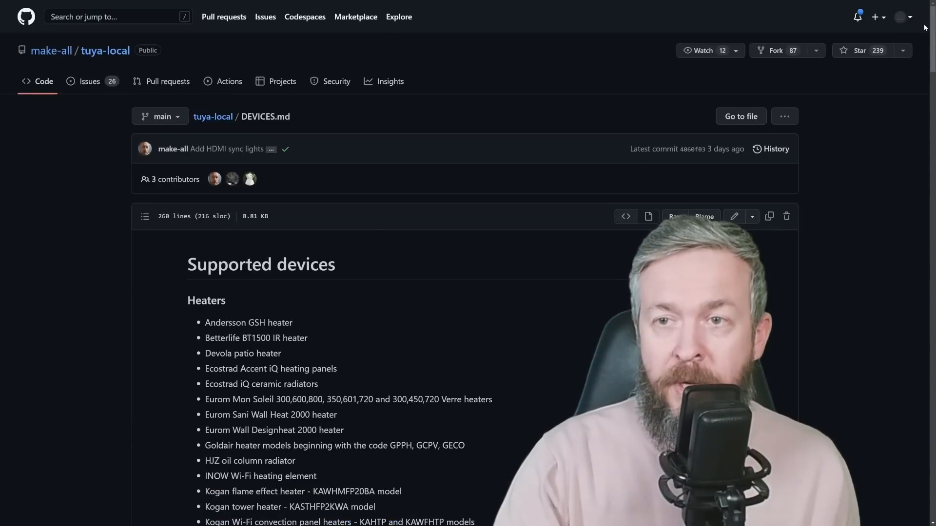
scroll(down, 3)
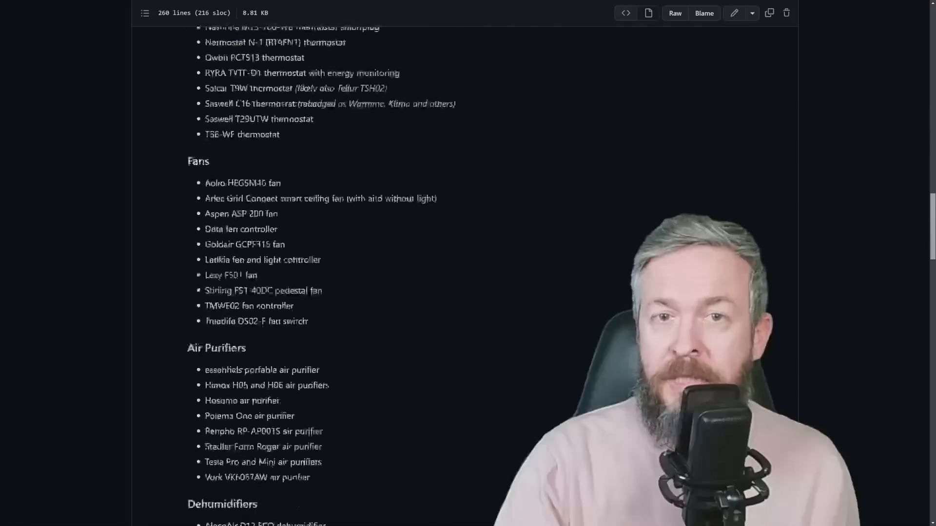
scroll(down, 3)
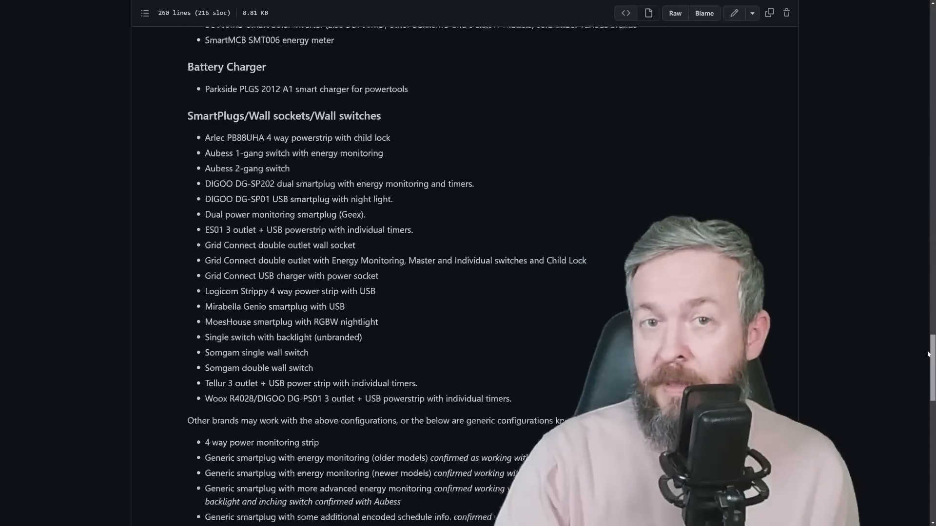
scroll(down, 3)
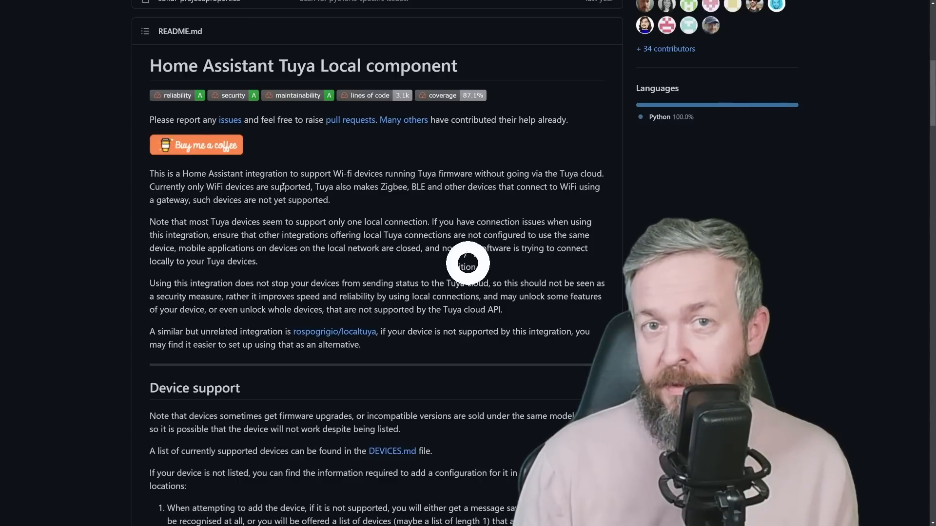
scroll(down, 3)
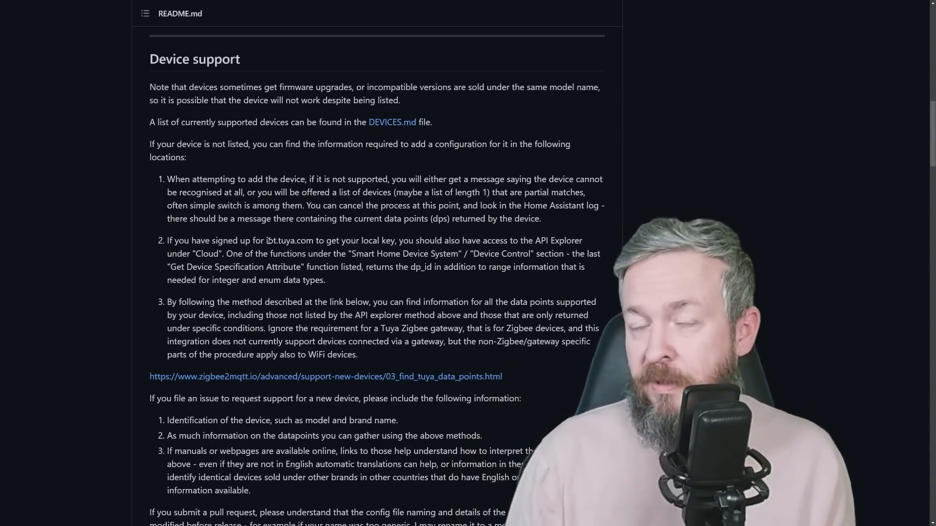
scroll(down, 3)
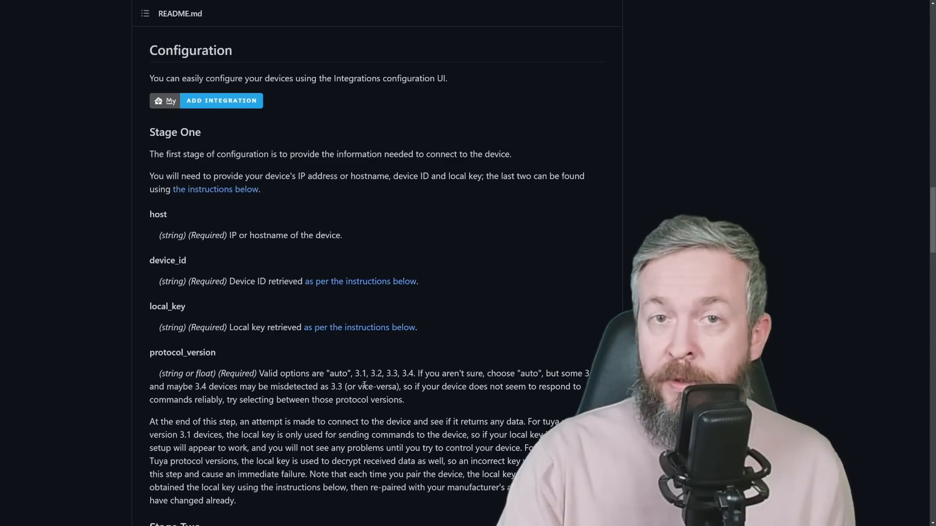
mouse_move(360, 281)
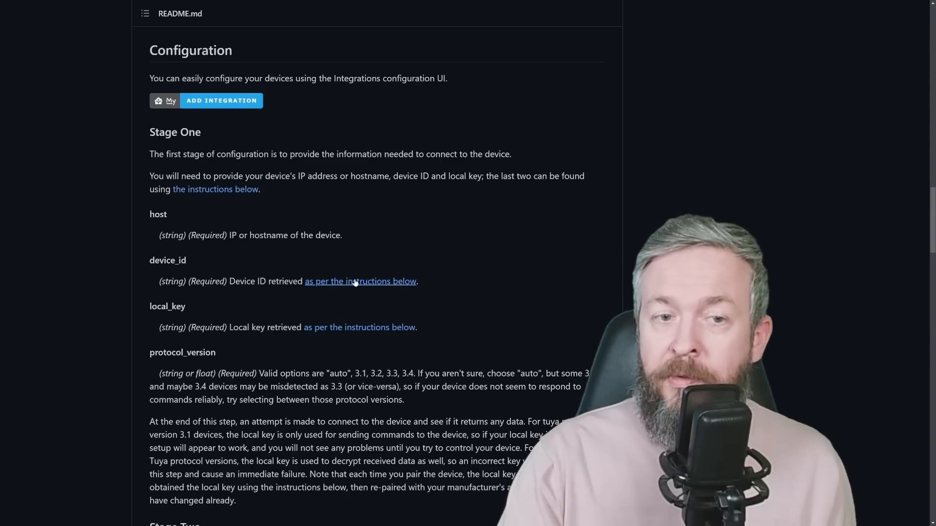
Follow the README's 'Finding your device ID and local key' link to the Tuya Developer portal.
scroll(down, 3)
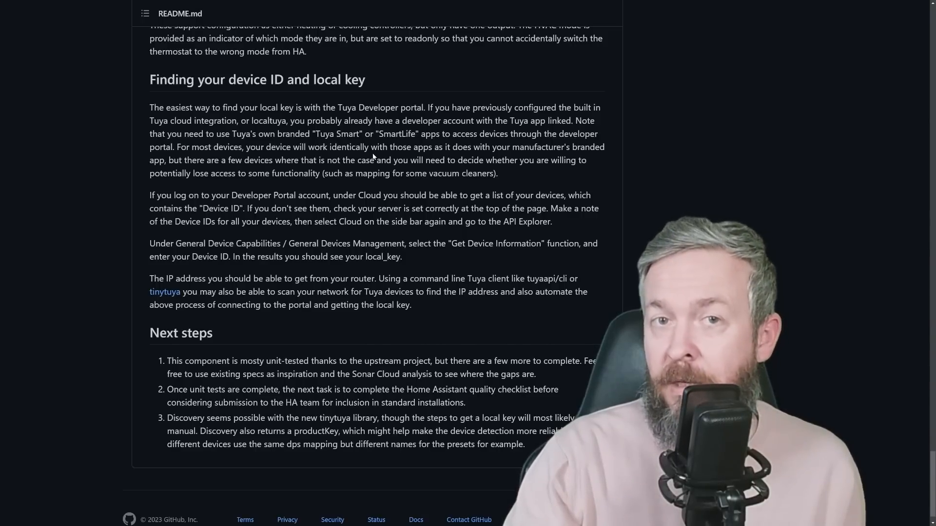
mouse_move(371, 104)
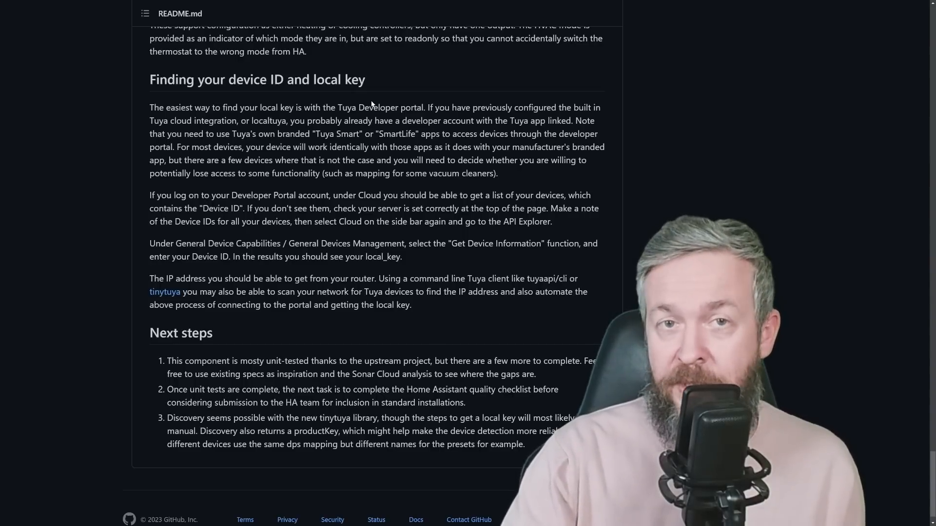
click(468, 263)
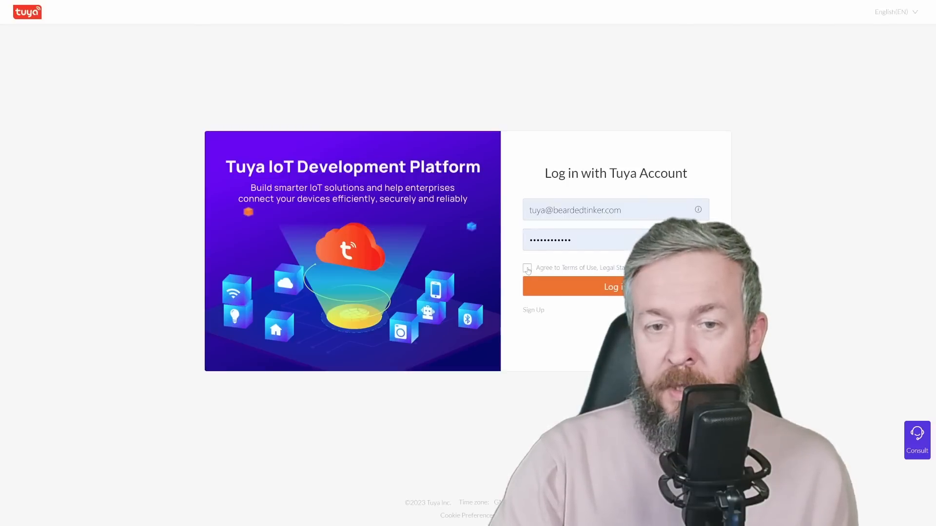
Log in to Tuya and copy the SMART INVERTER device ID from the Home Assistant integration project.
click(526, 269)
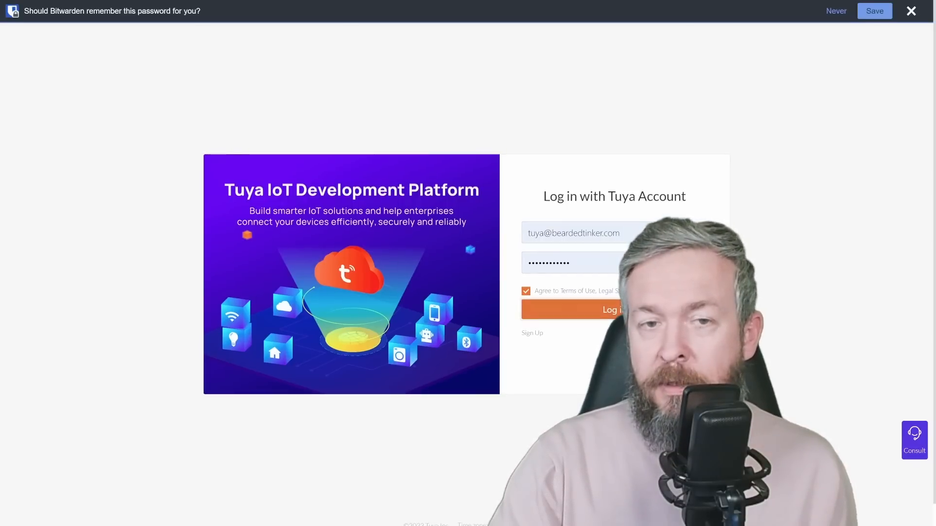
click(612, 309)
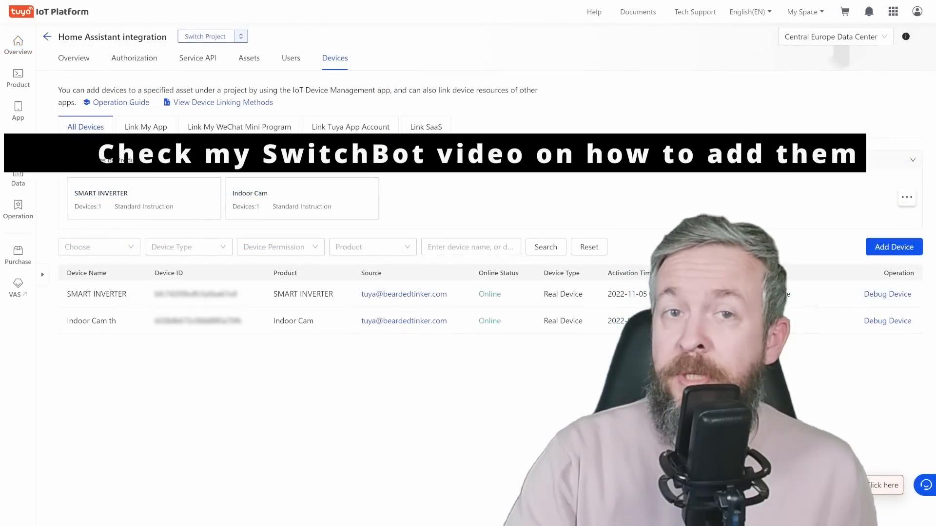
click(18, 145)
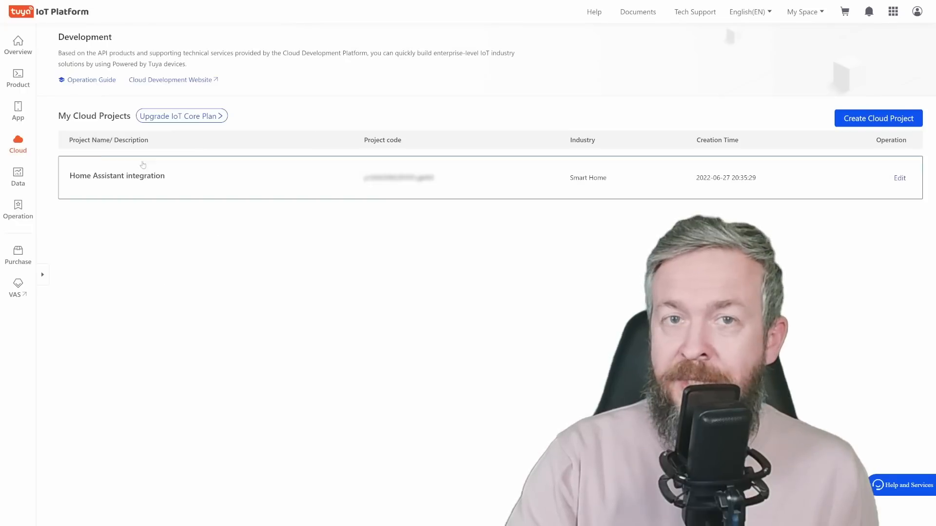
click(116, 176)
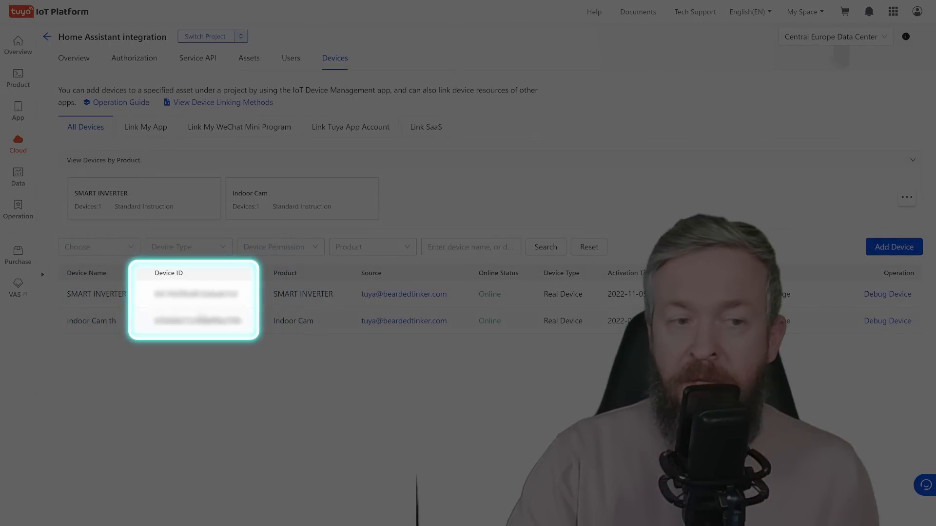
double_click(194, 294)
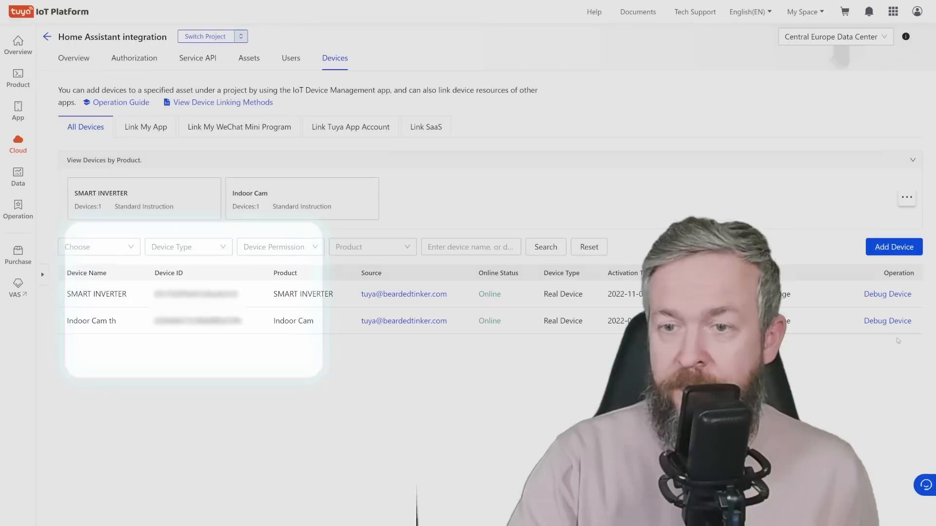
Open the API Explorer's Get device details request and select the device_id parameter.
click(18, 146)
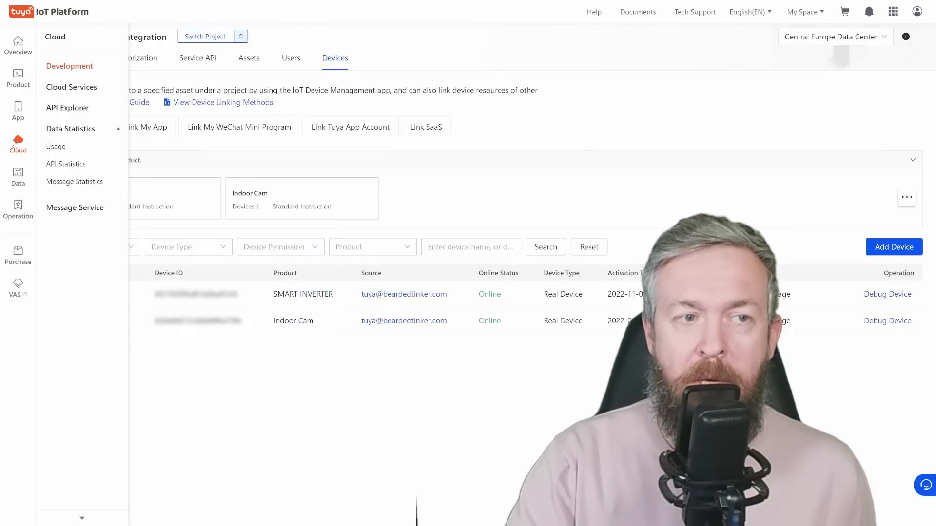
click(68, 107)
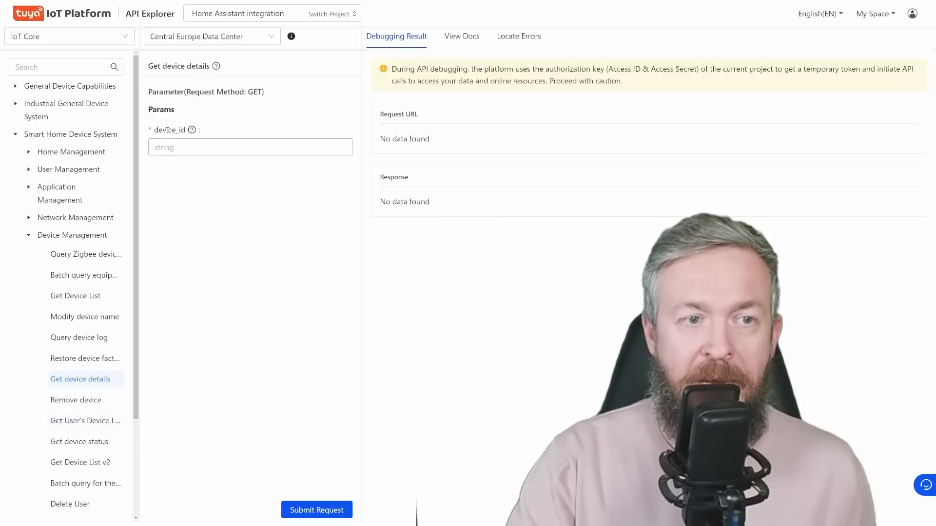
click(250, 147)
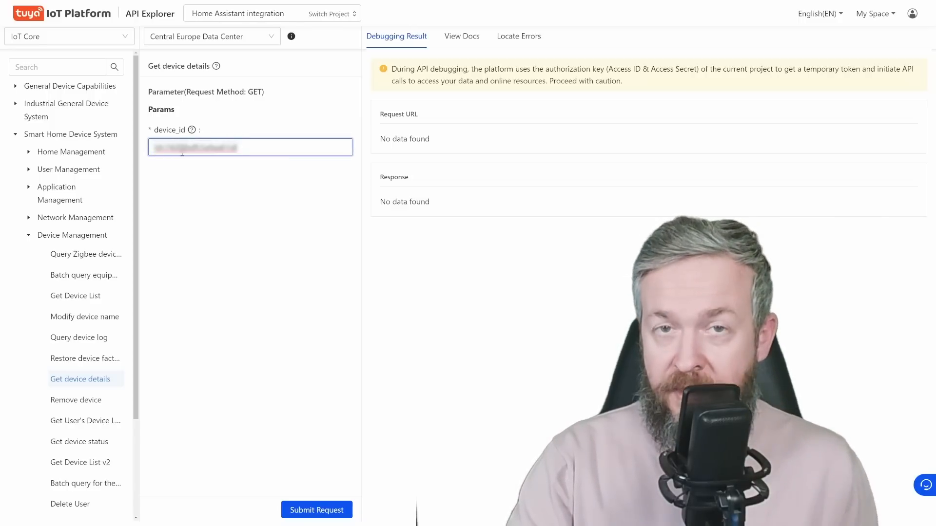
Submit the Get device details request for the entered device ID.
click(316, 510)
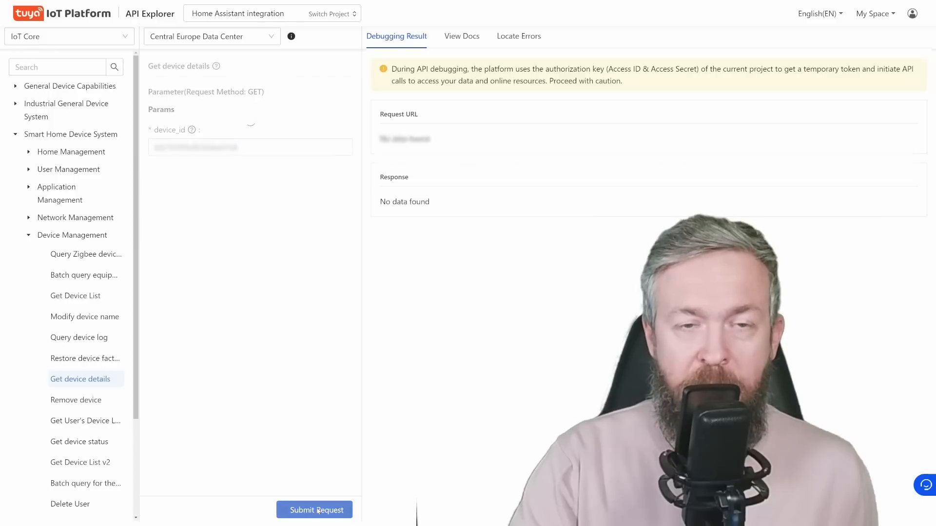
click(315, 510)
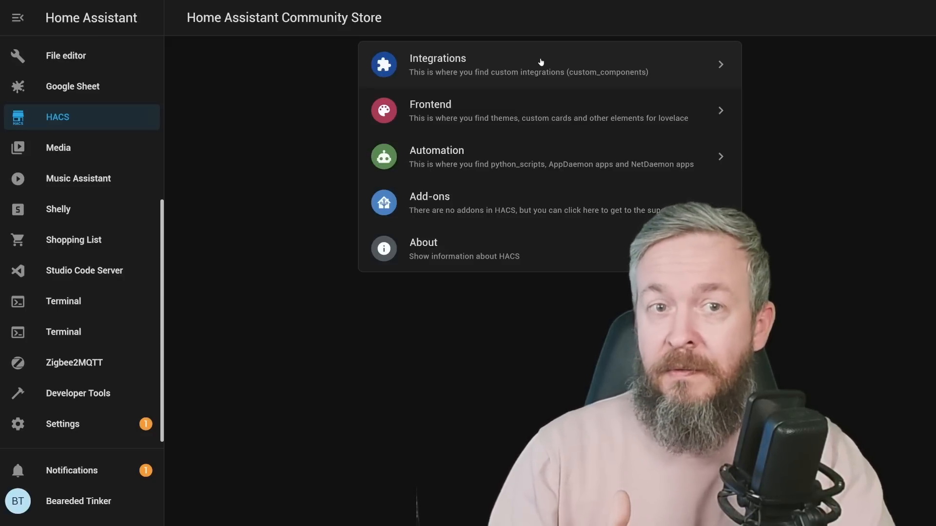
Add make-all/tuya-local to HACS custom repositories with category Integration.
click(438, 64)
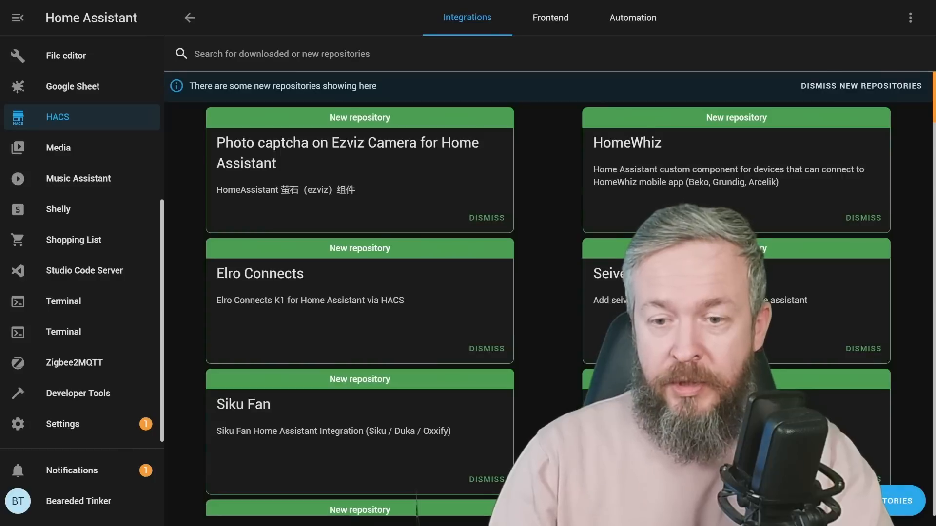
text(tu)
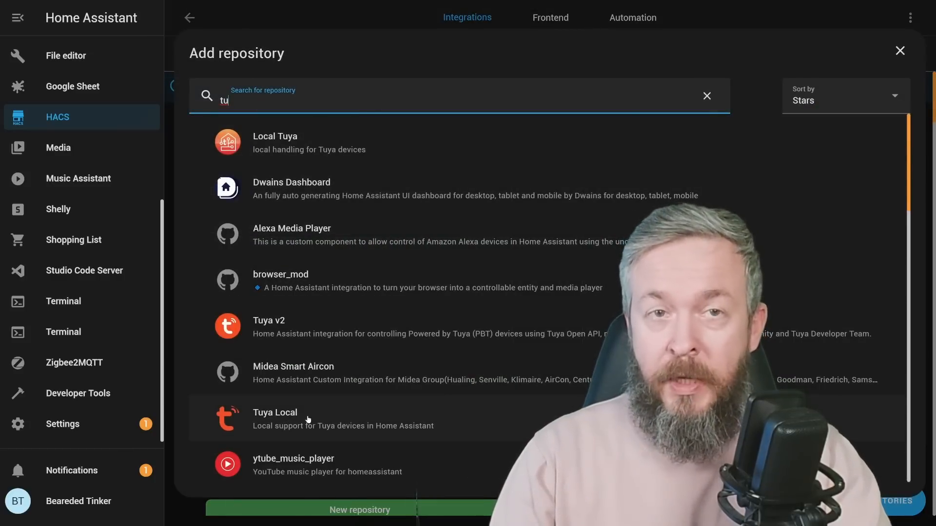
click(900, 50)
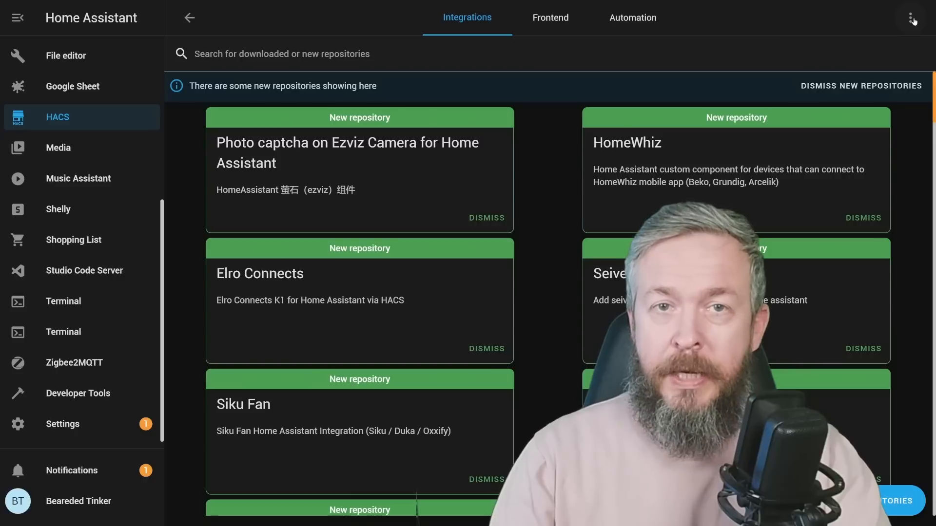
click(909, 18)
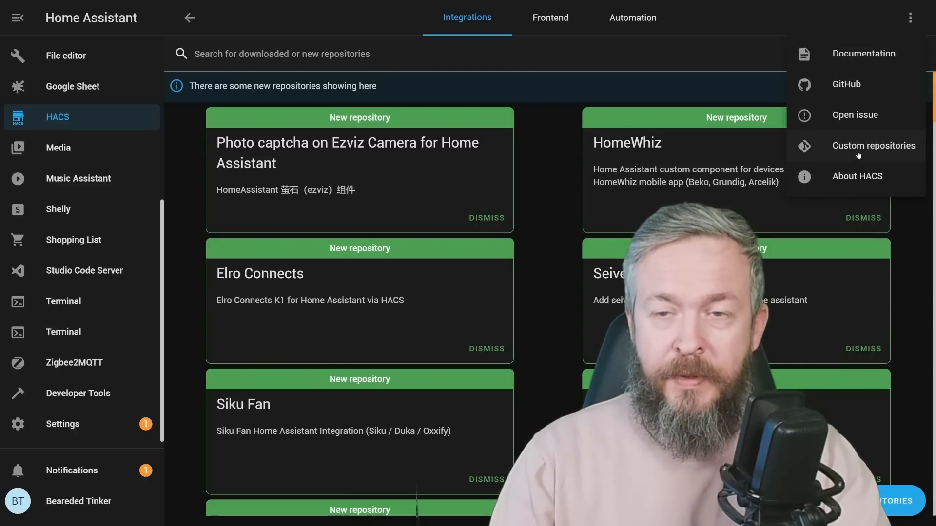
click(873, 145)
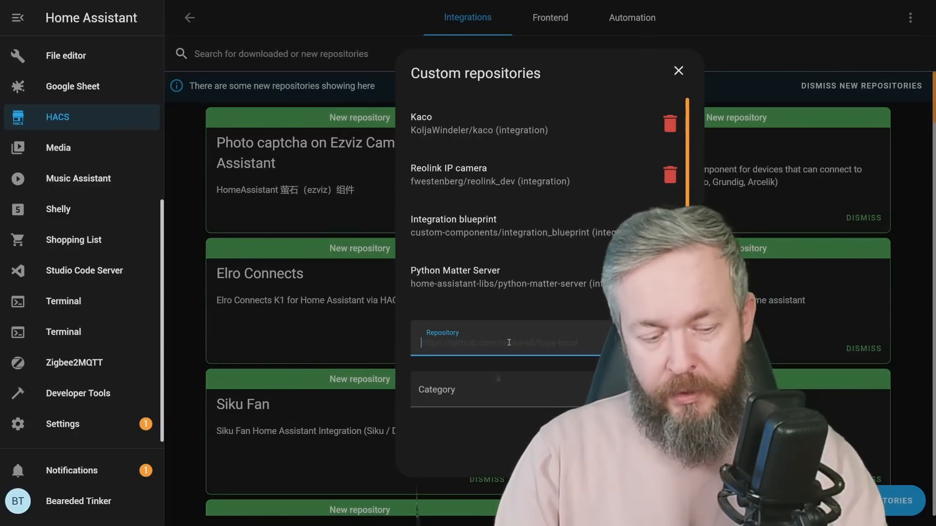
click(496, 389)
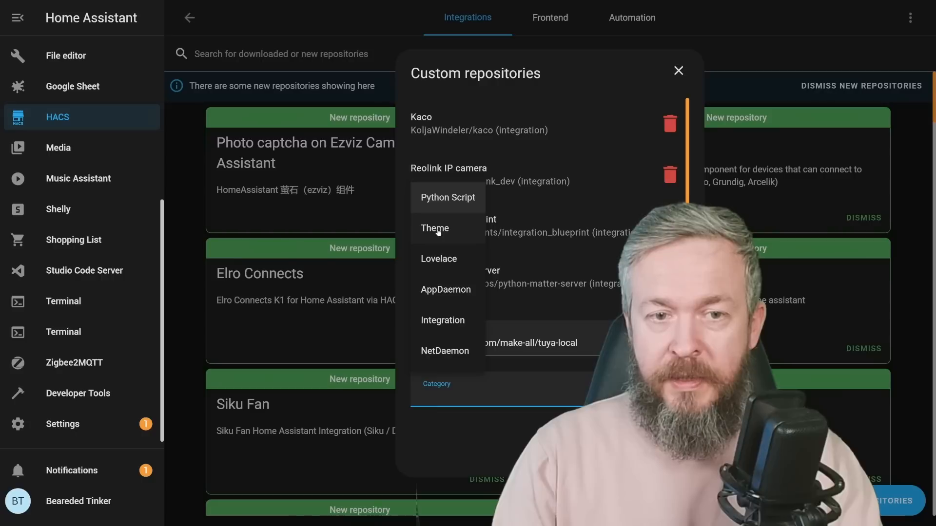
click(443, 320)
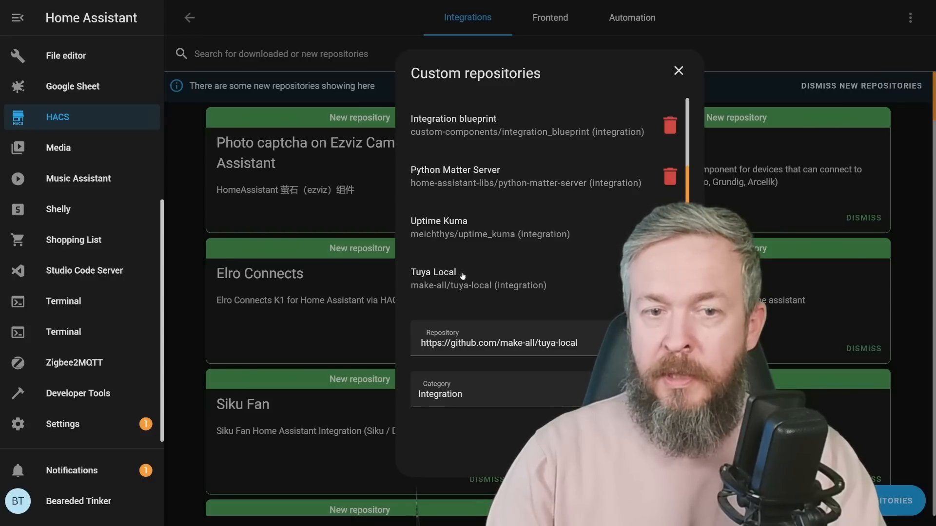
mouse_move(515, 285)
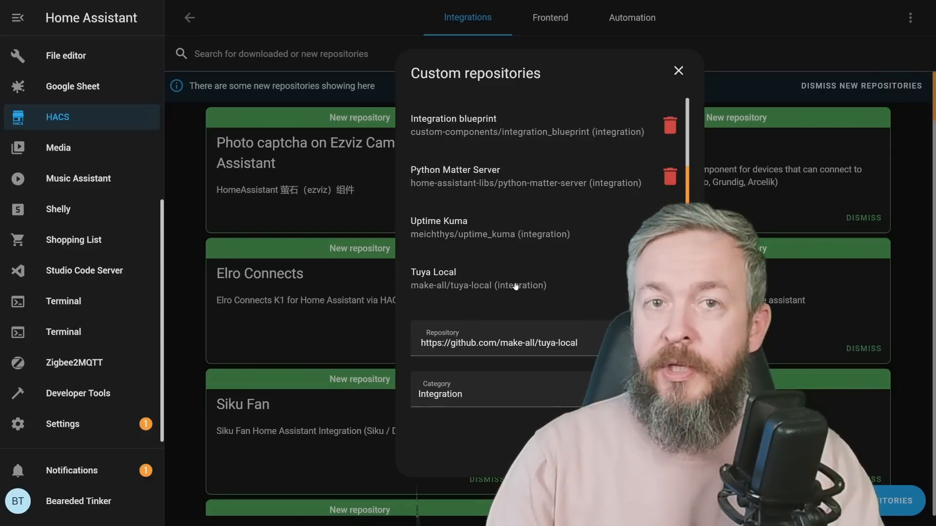
click(678, 70)
text(tu)
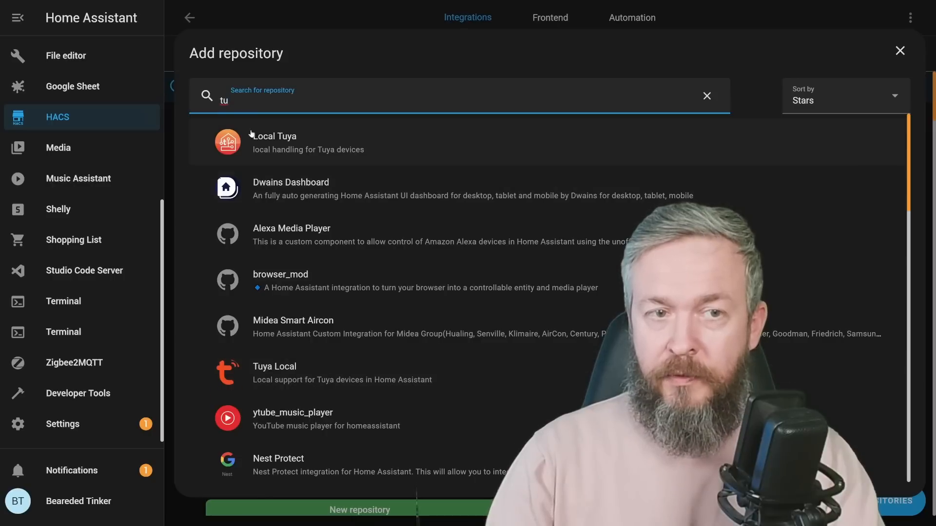
Open the Tuya Local repository in HACS and download the integration.
click(274, 367)
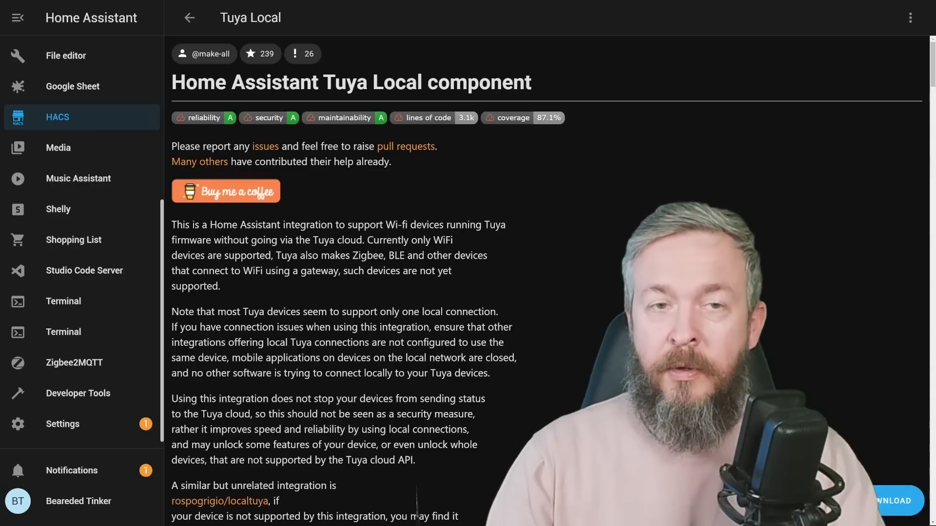
click(898, 501)
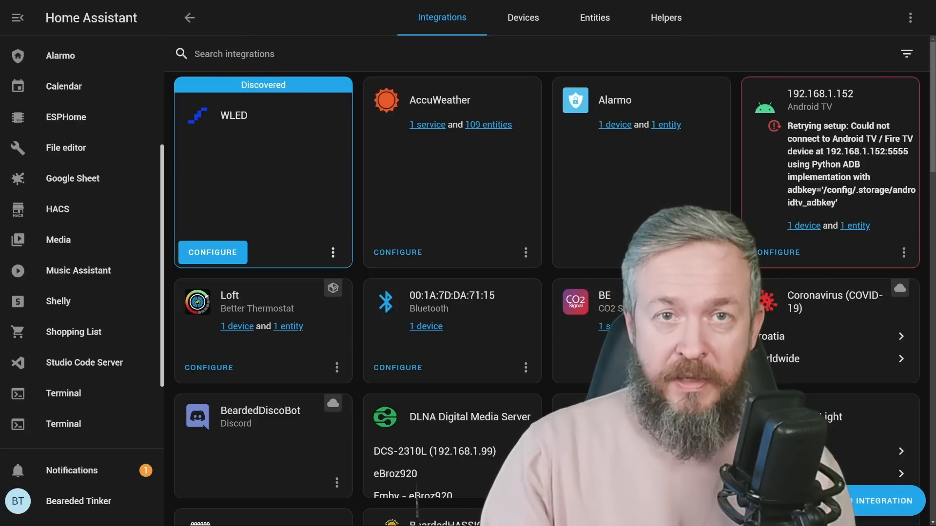
Add the Tuya Local integration via search 'tu' and start entering the inverter's device ID.
click(880, 501)
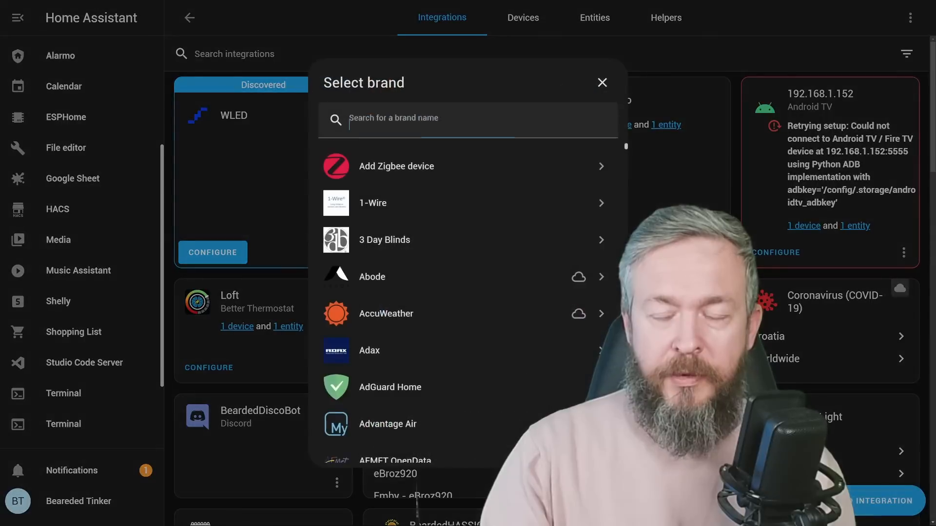
text(t)
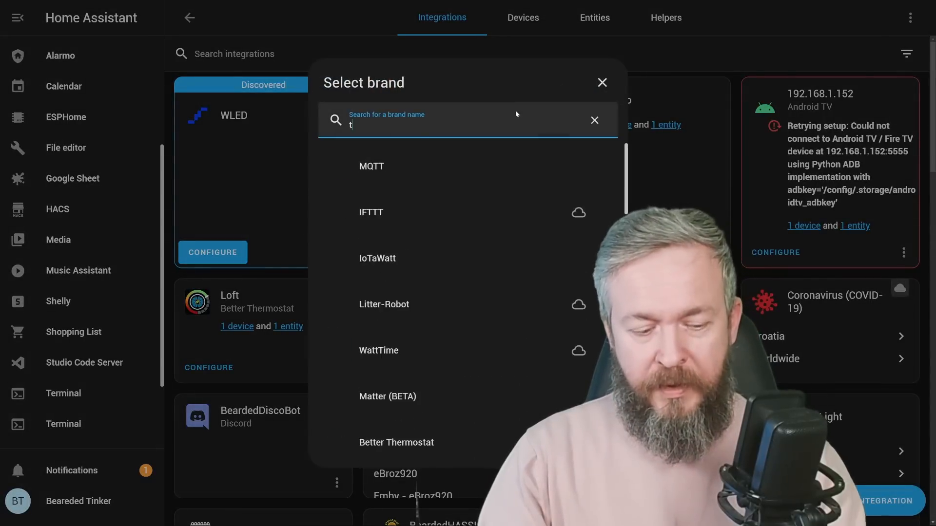
text(u)
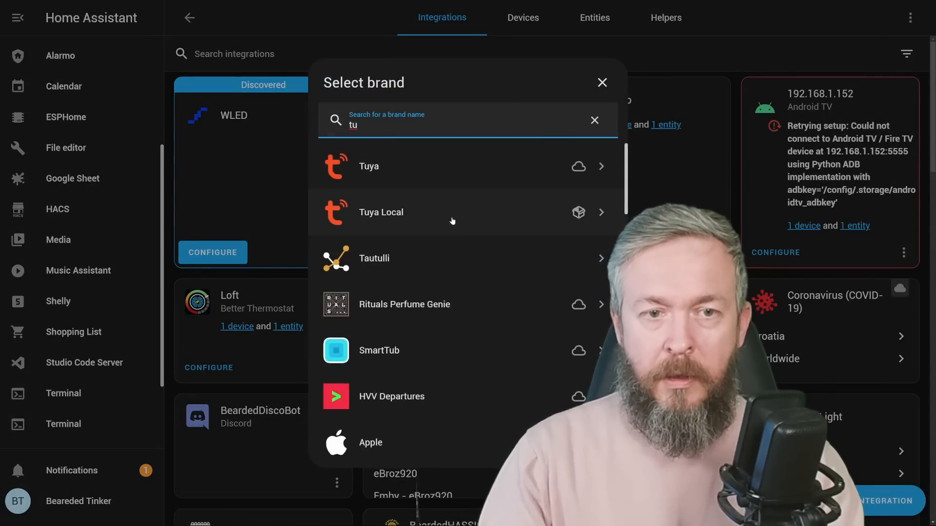
click(381, 212)
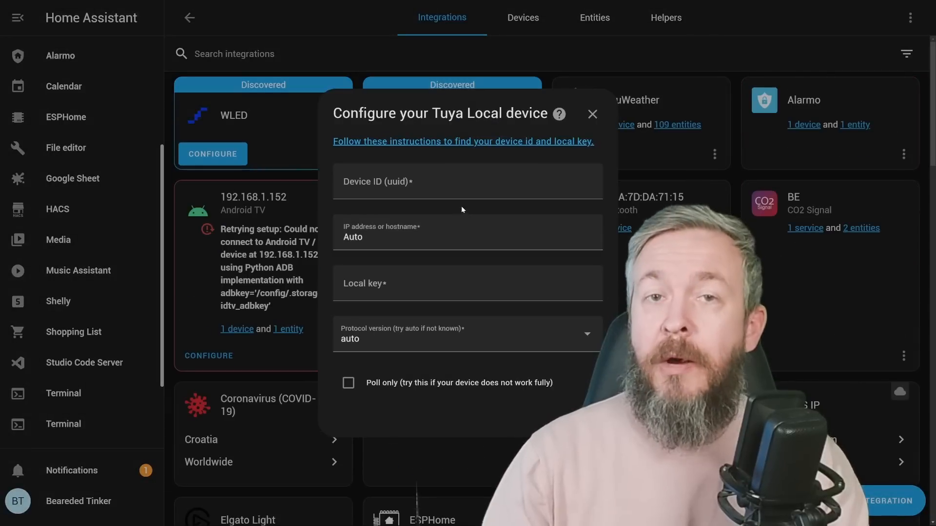
click(468, 181)
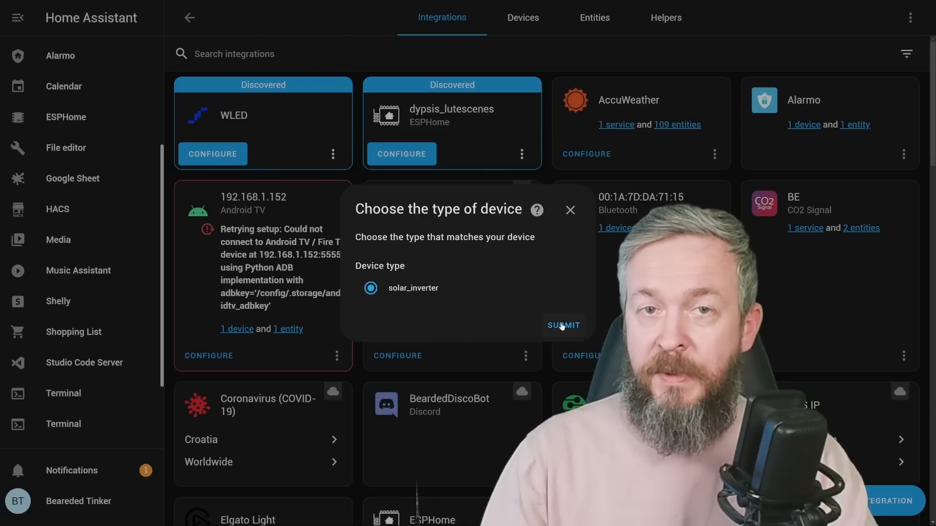
Confirm solar_inverter type and the name Smart Inverter, then view its device page.
click(562, 325)
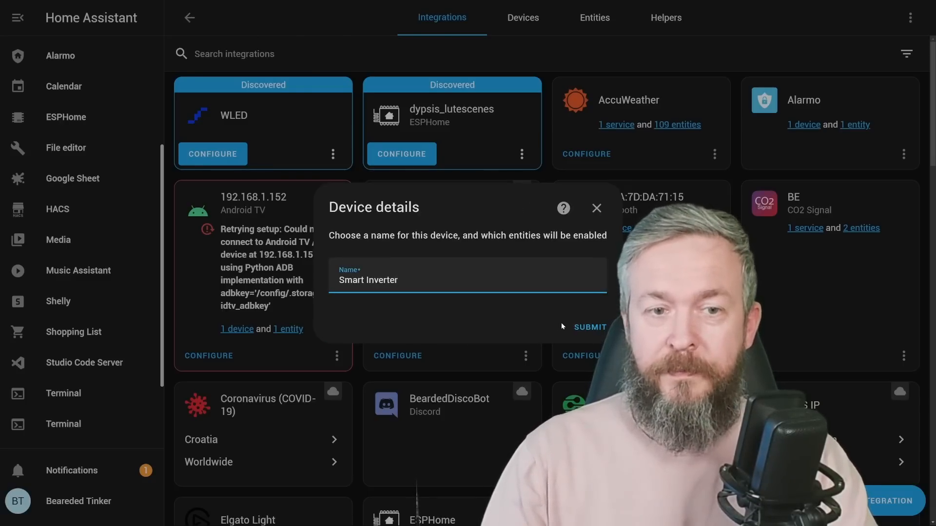
click(590, 327)
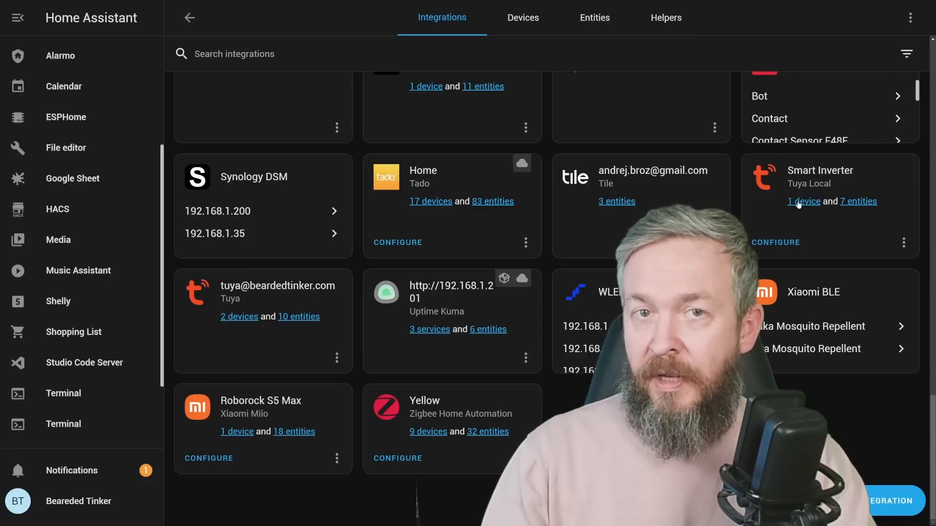
click(803, 201)
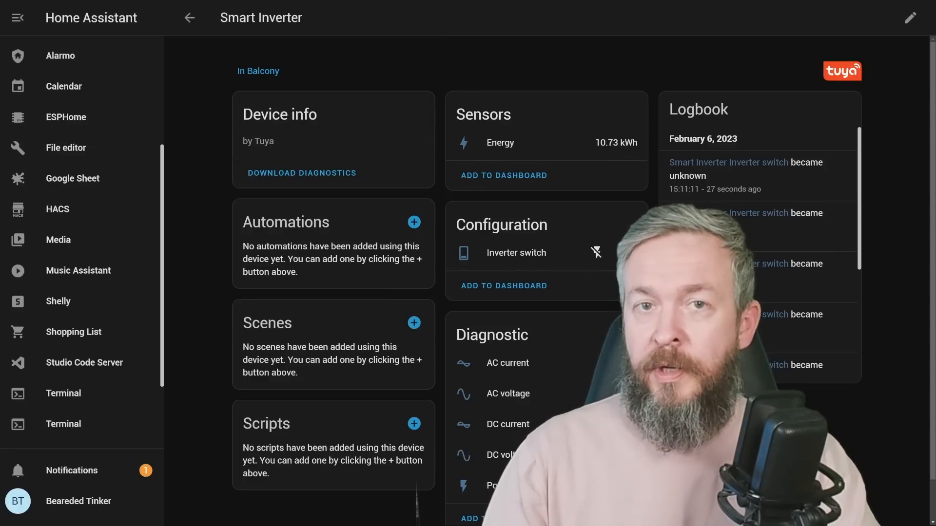
scroll(down, 3)
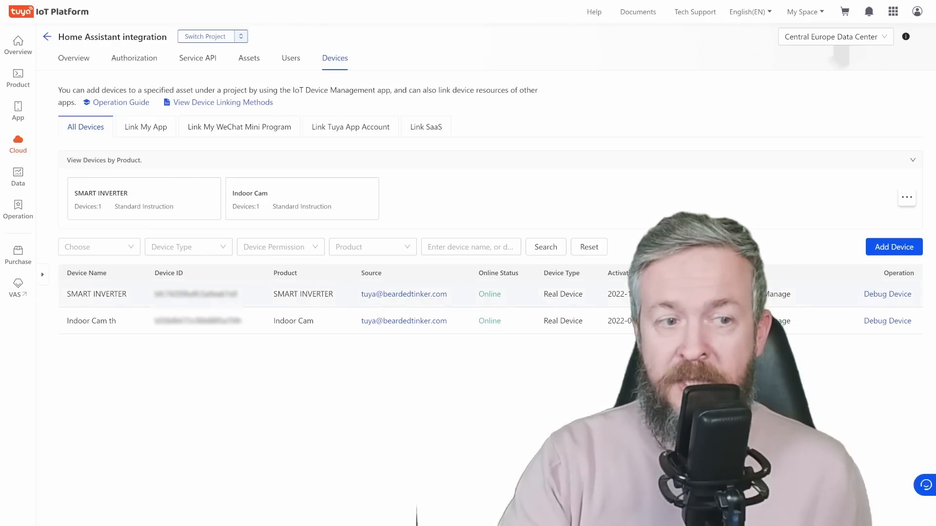
Debug the SMART INVERTER device and select it in the Device Logs device list.
double_click(96, 294)
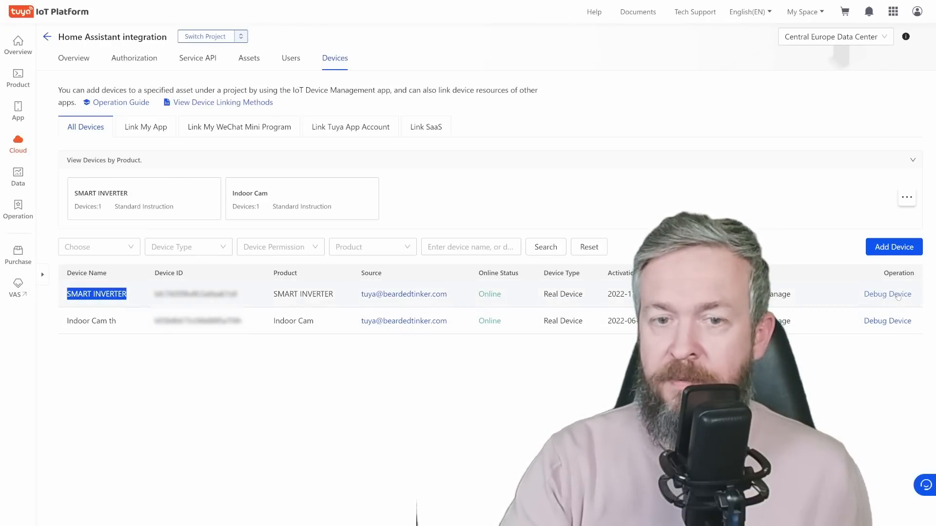
click(886, 294)
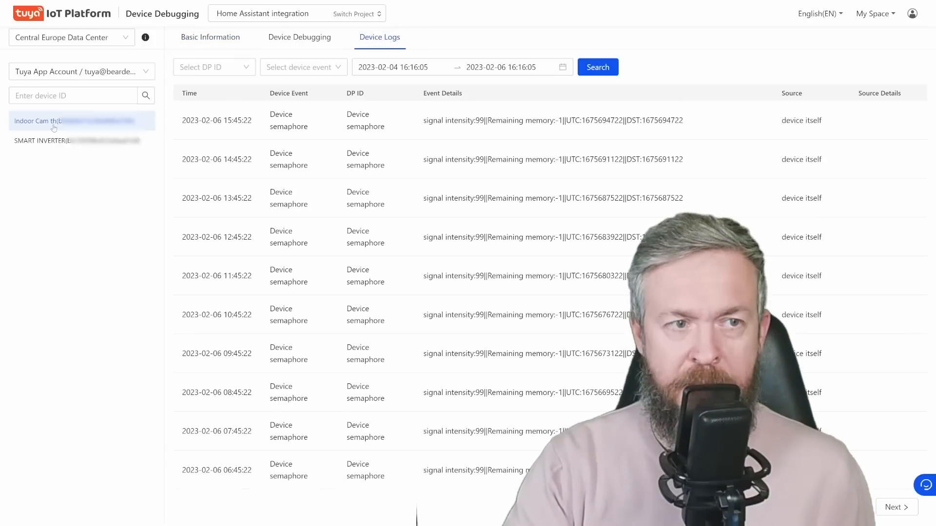
click(66, 141)
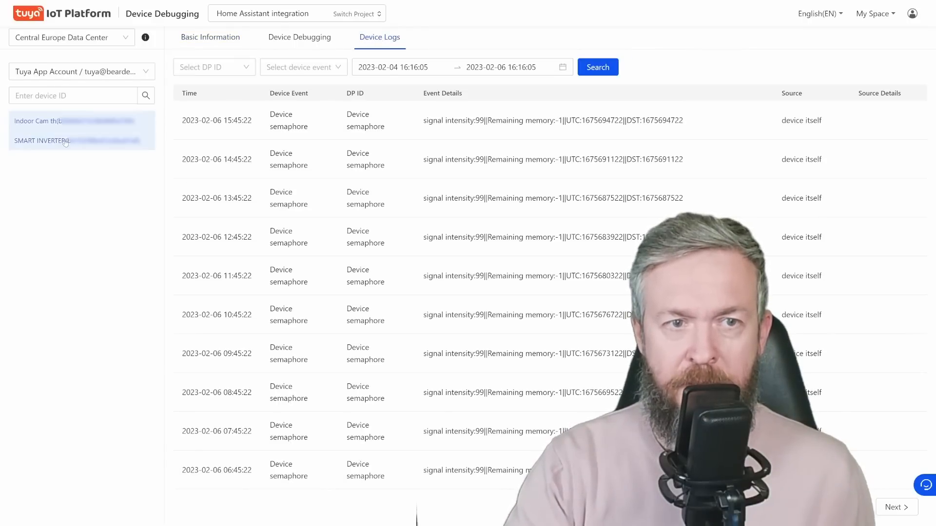
click(51, 140)
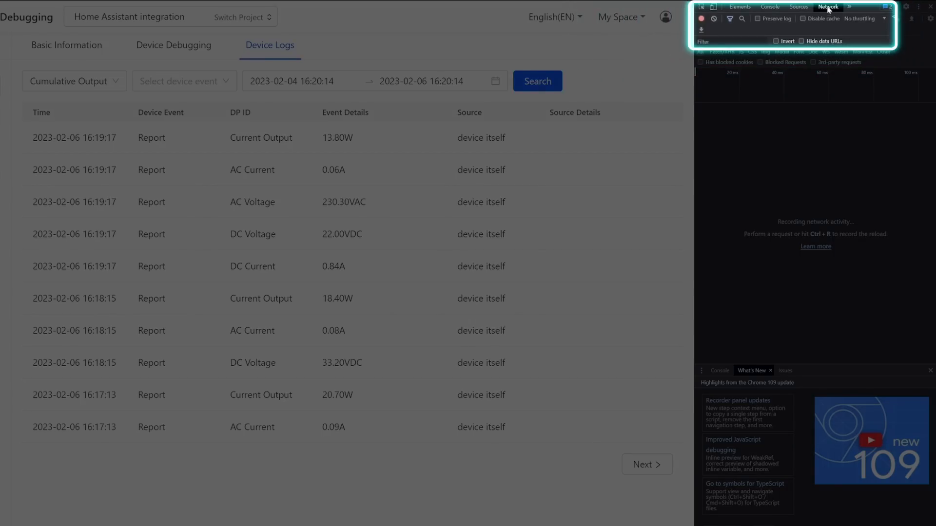
Filter the inverter logs to Cumulative Output, inspect the network response, then select DC Voltage.
click(74, 80)
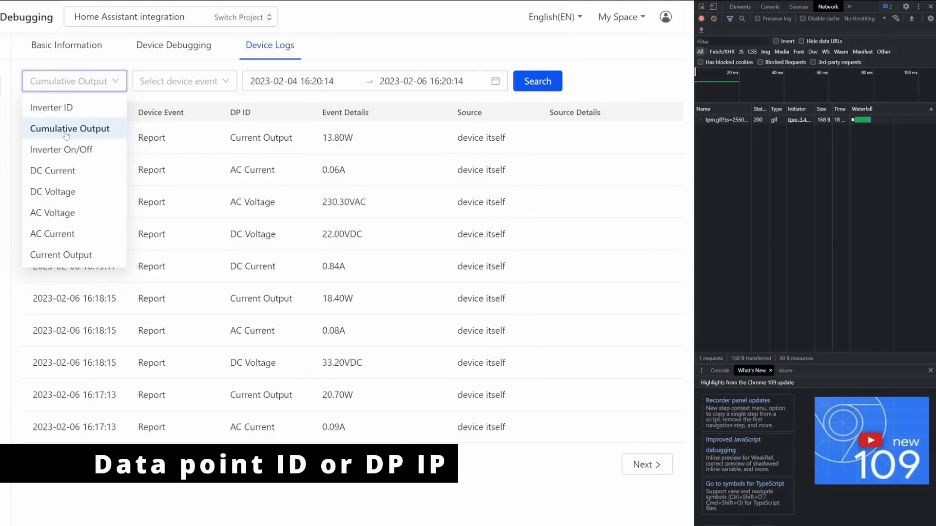
click(70, 128)
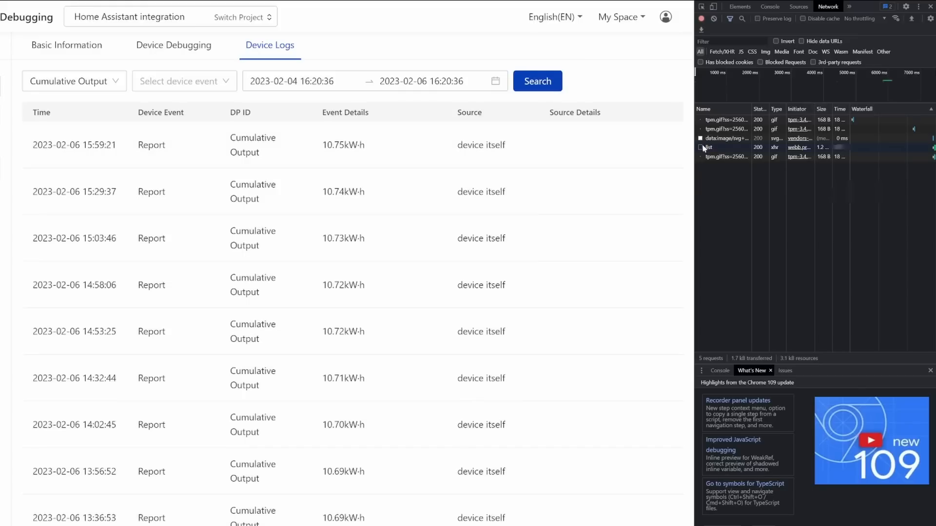
click(707, 147)
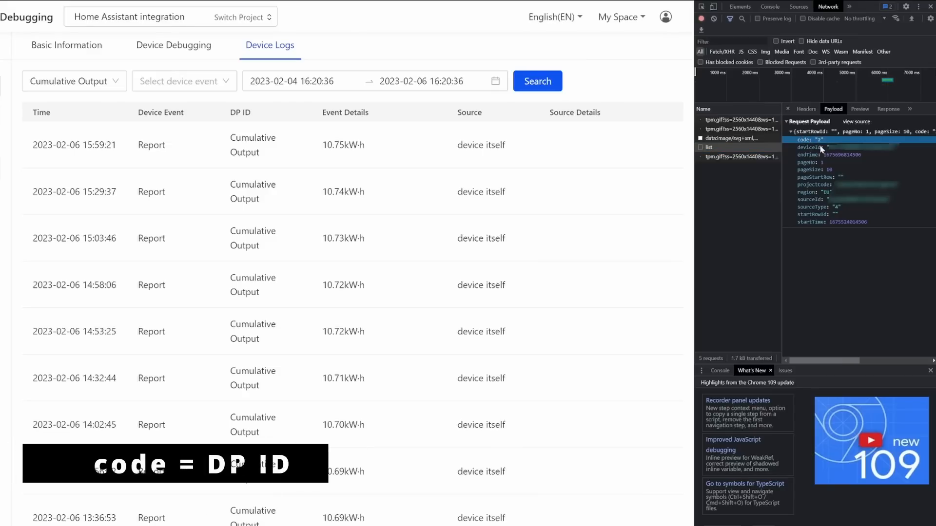
mouse_move(861, 158)
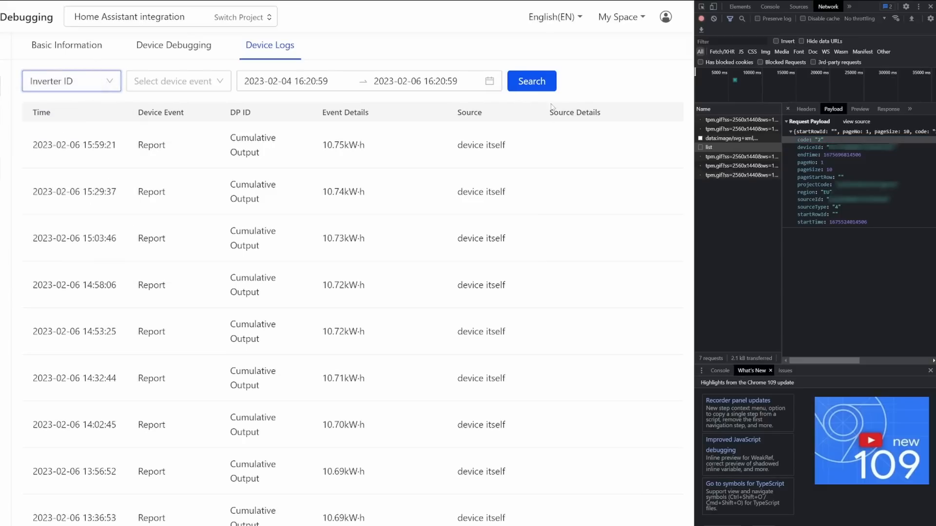
click(530, 80)
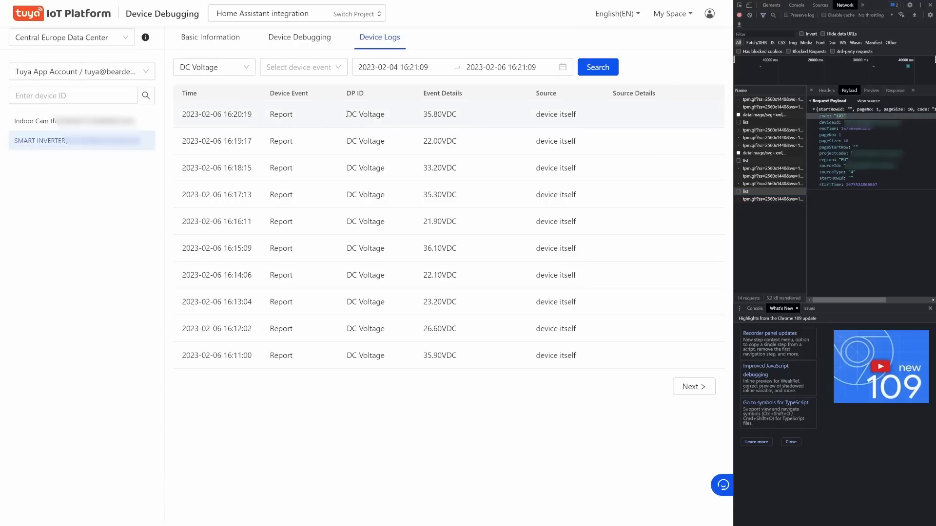
double_click(439, 114)
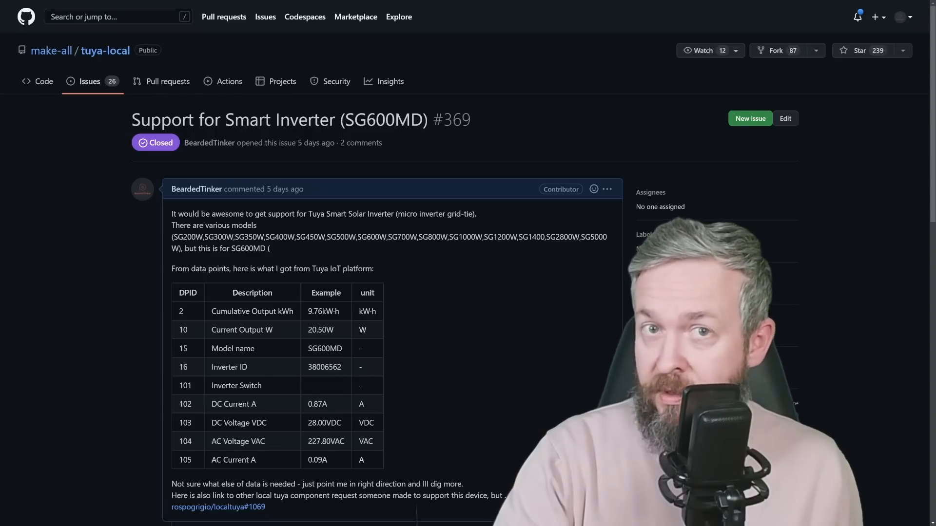
Scroll through issue #369 and the related device request issue listing Tuya data points.
scroll(down, 3)
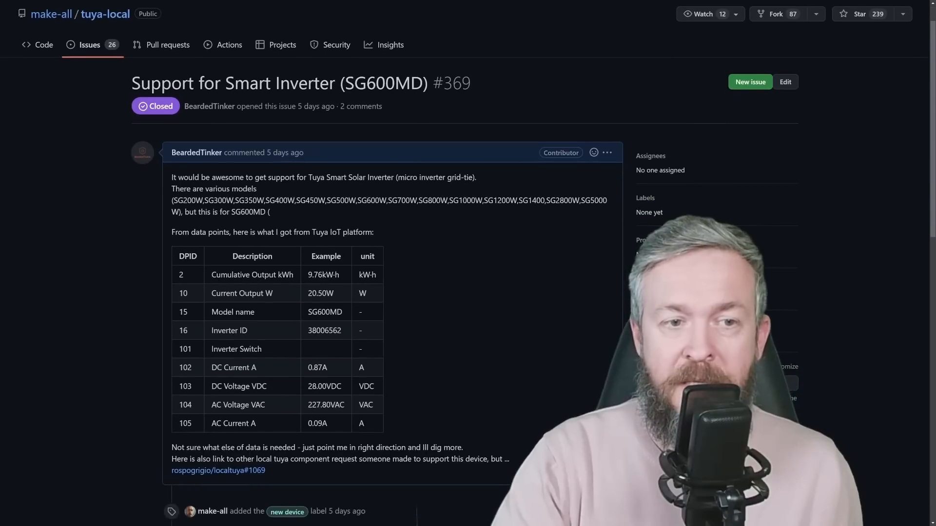
scroll(down, 3)
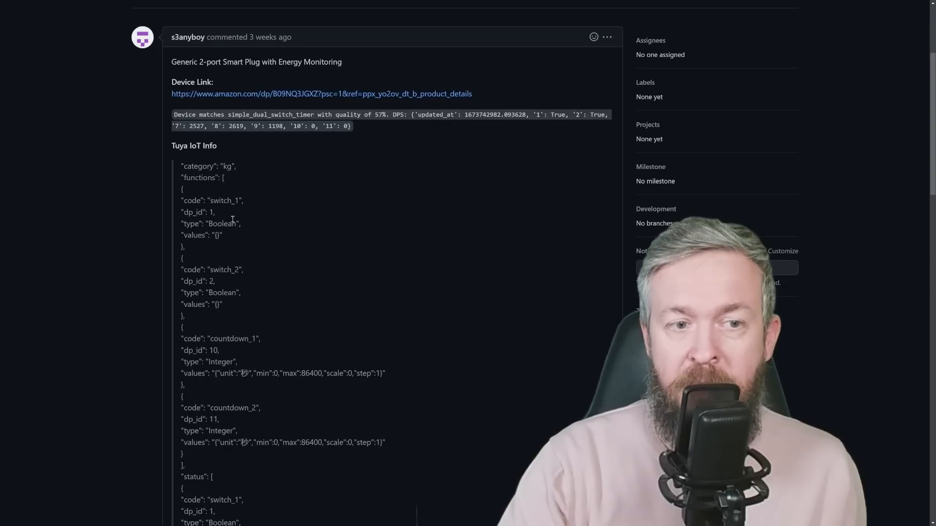
scroll(down, 3)
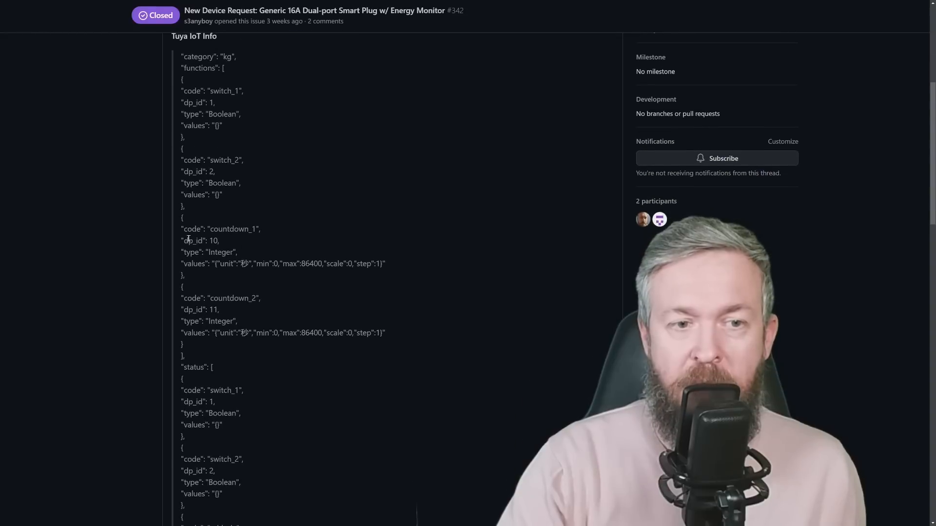
scroll(down, 3)
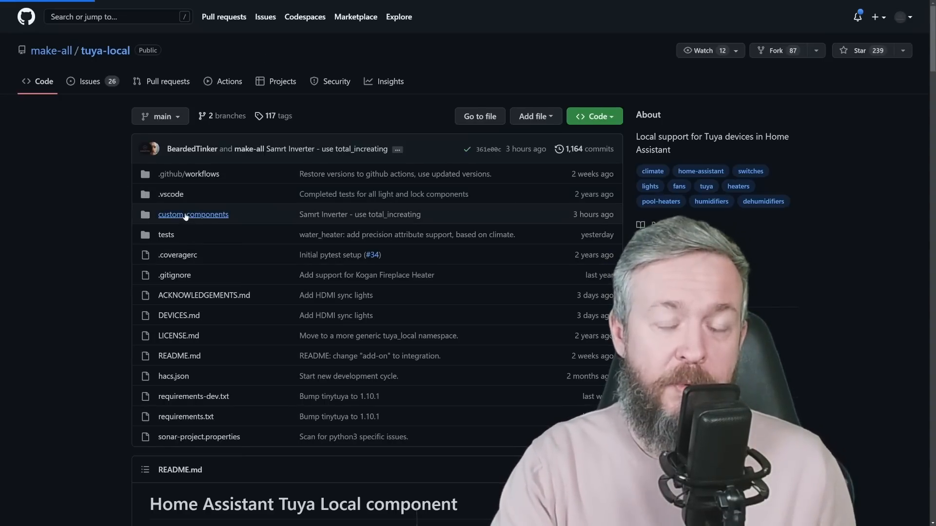
Browse custom_components into tuya_local/devices and open solar_inverter.yaml.
click(193, 214)
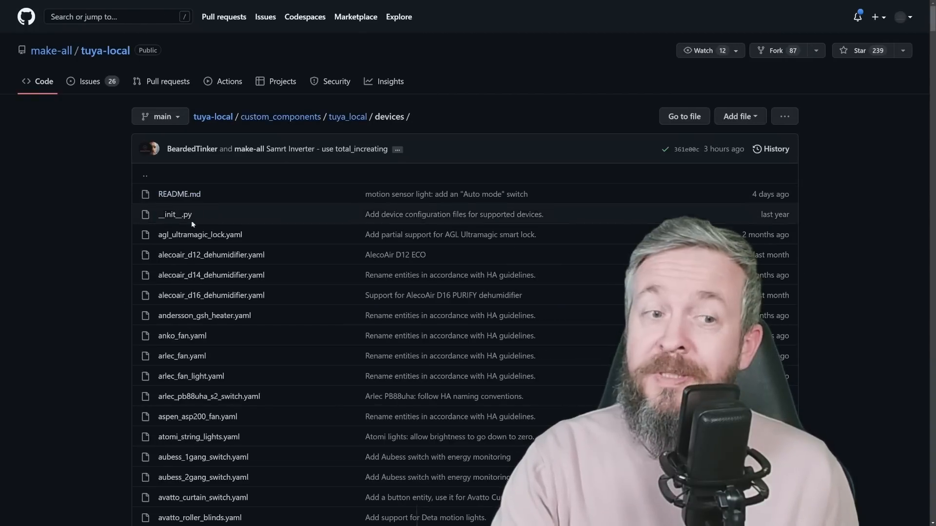
scroll(down, 3)
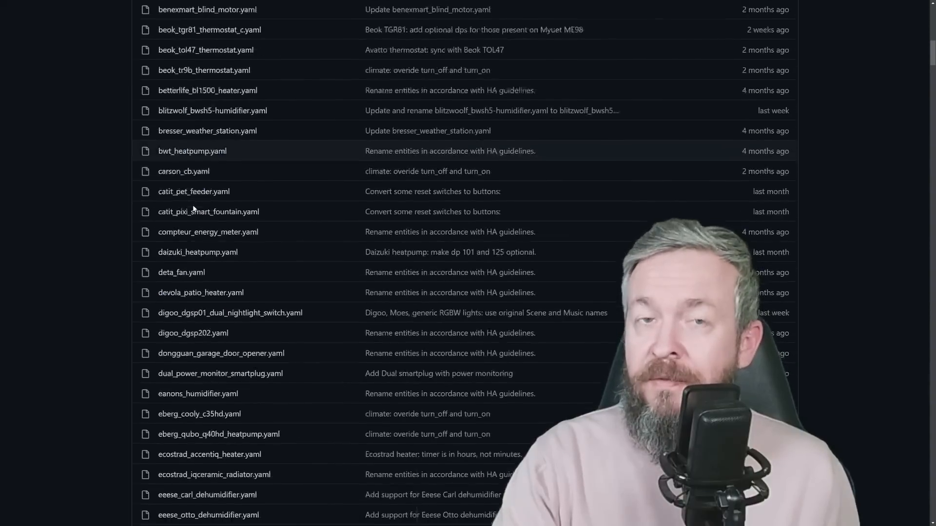
scroll(down, 3)
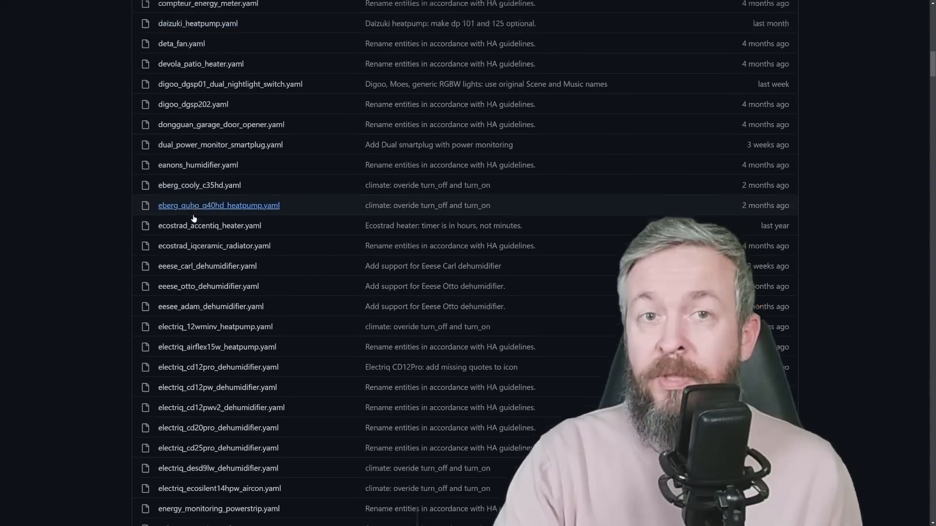
scroll(down, 3)
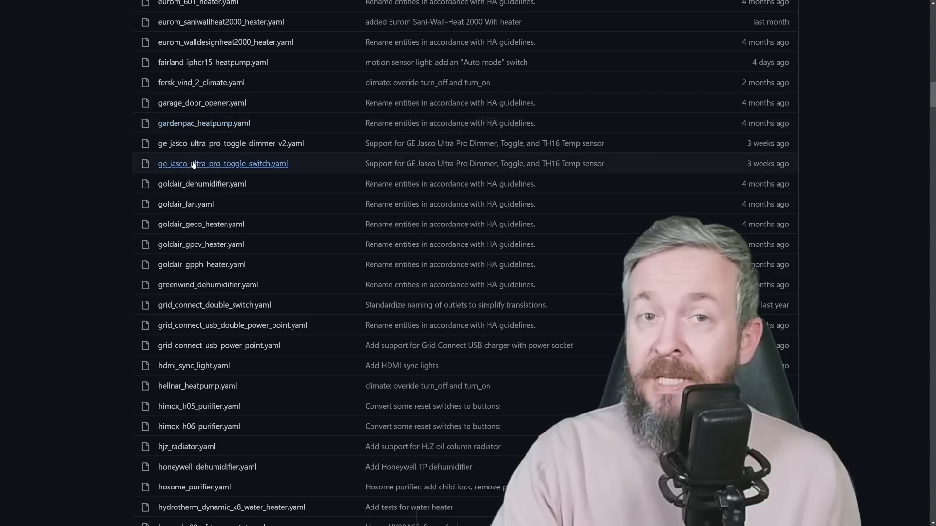
scroll(down, 3)
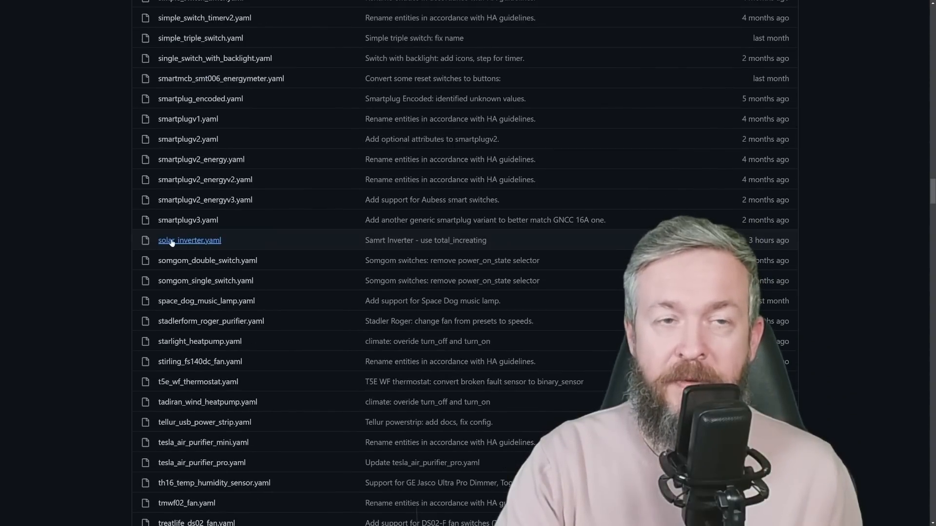
click(190, 240)
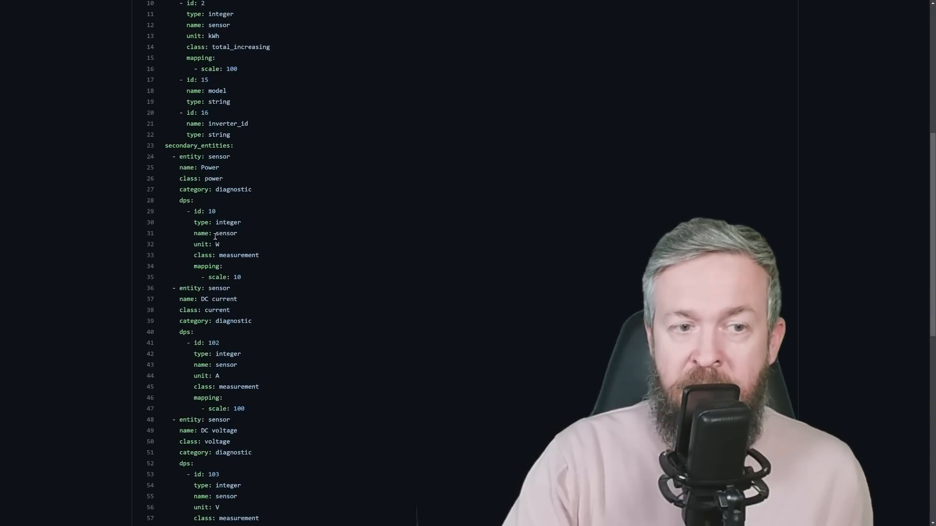
scroll(down, 3)
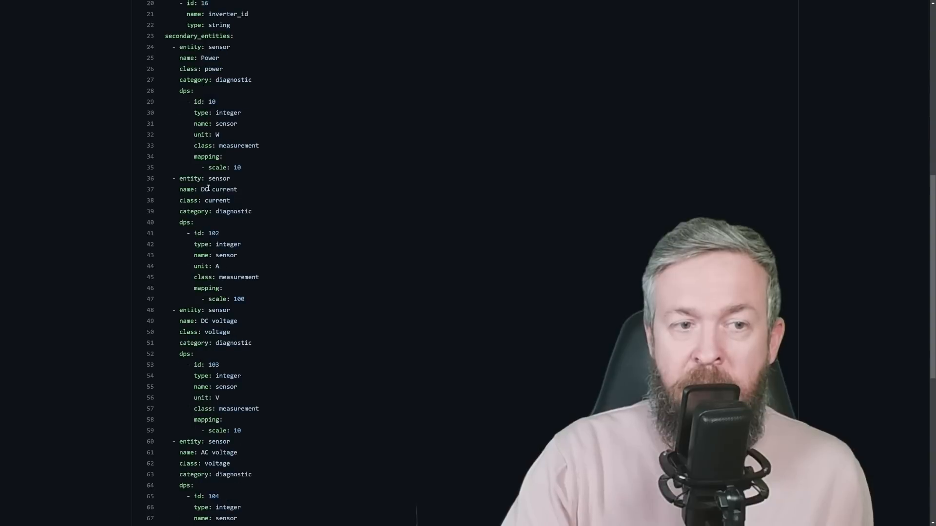
mouse_move(215, 200)
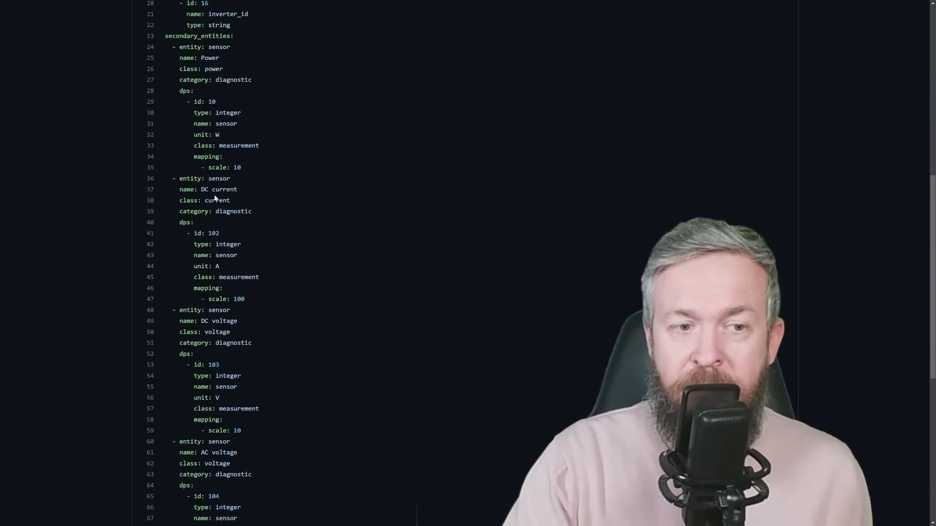
scroll(down, 3)
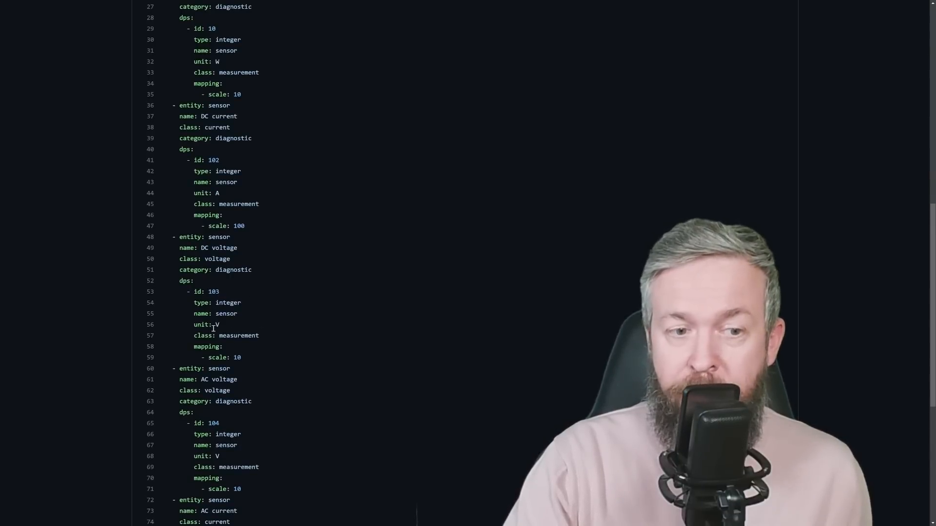
scroll(down, 3)
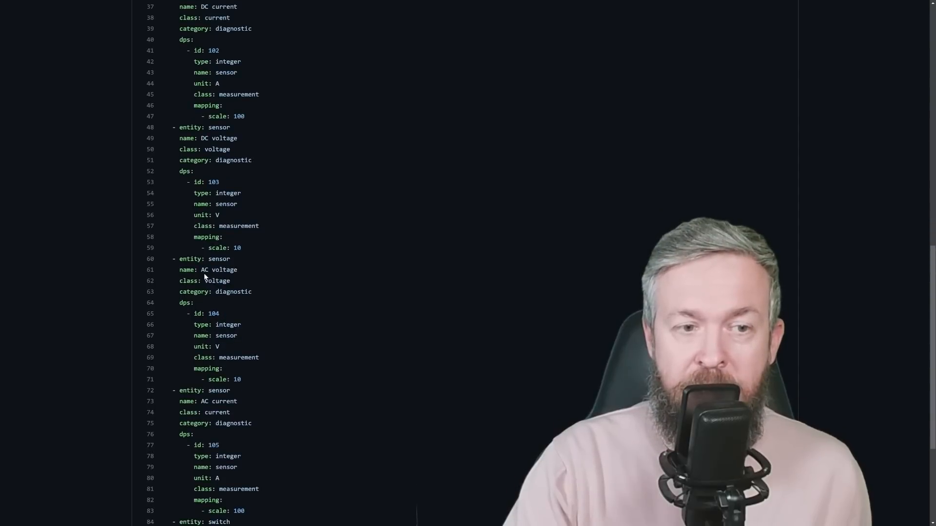
scroll(down, 3)
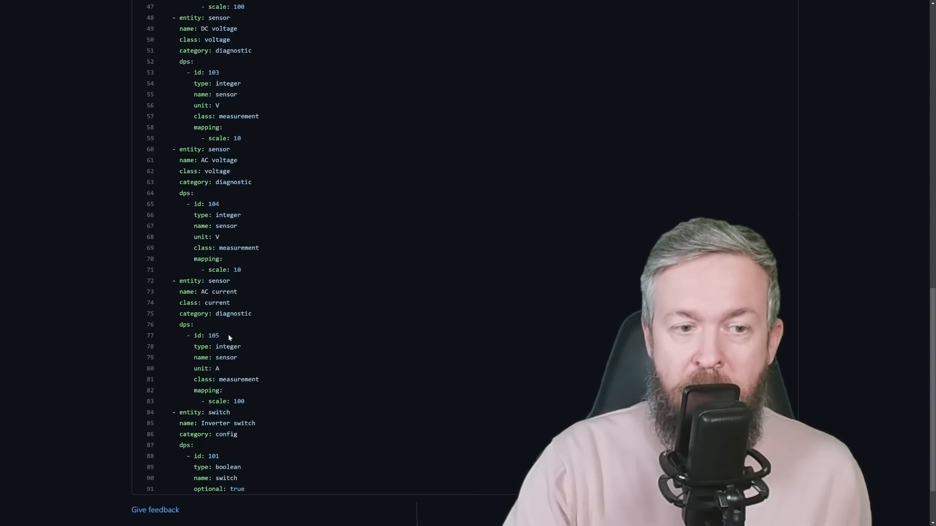
scroll(down, 3)
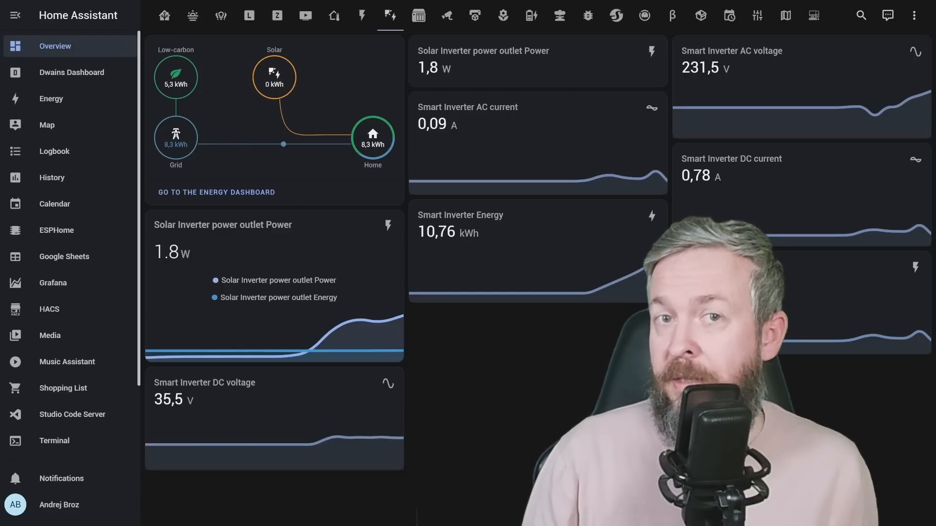
Open Studio Code Server to view the energy sensor's last_reset entry in customize.yaml.
click(72, 414)
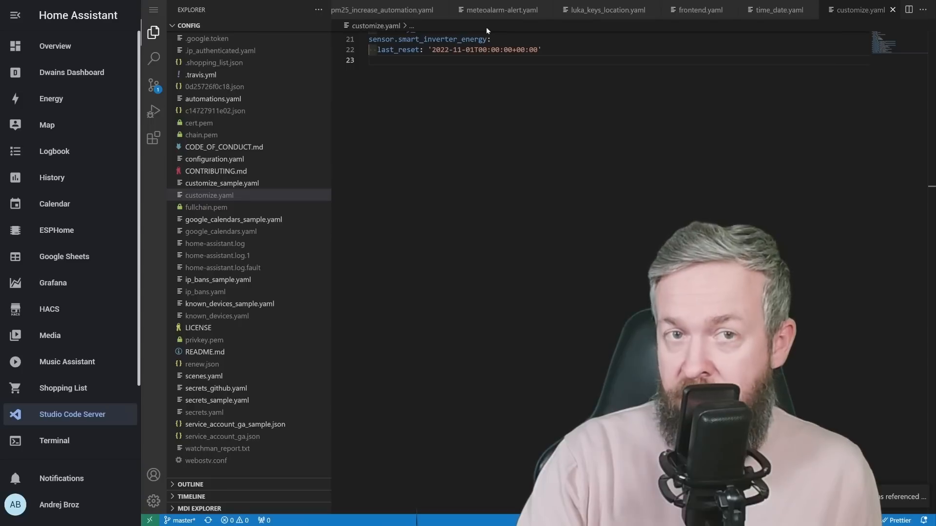
double_click(397, 50)
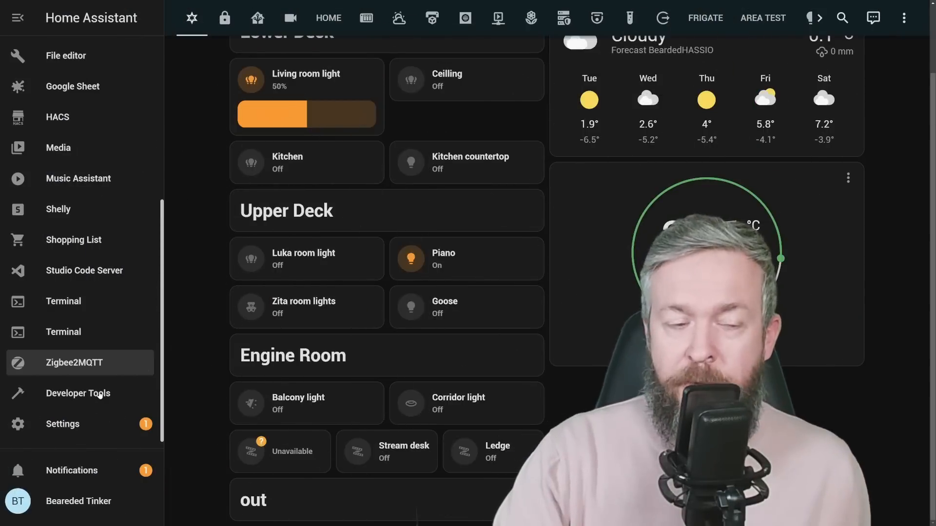
Save Smart Inverter Energy as a solar production source, then select the flagged last_reset attribute name.
click(62, 424)
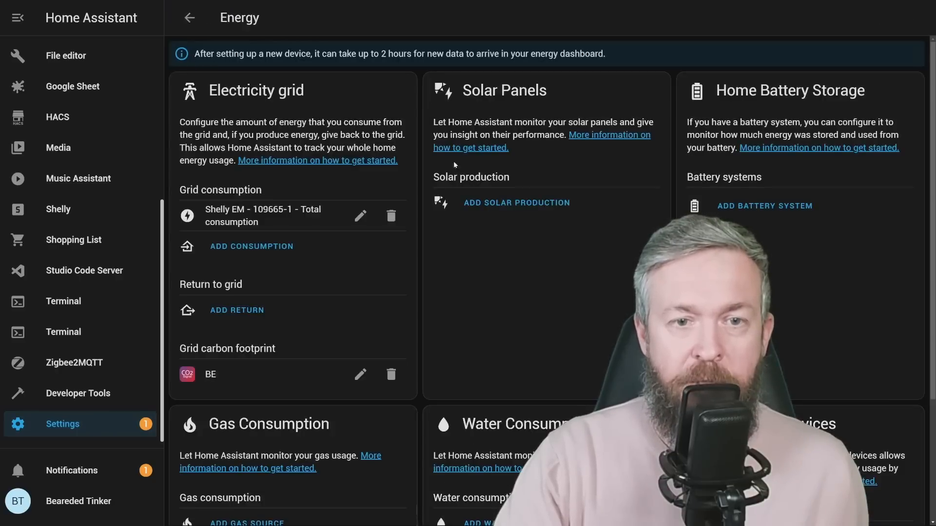
click(516, 202)
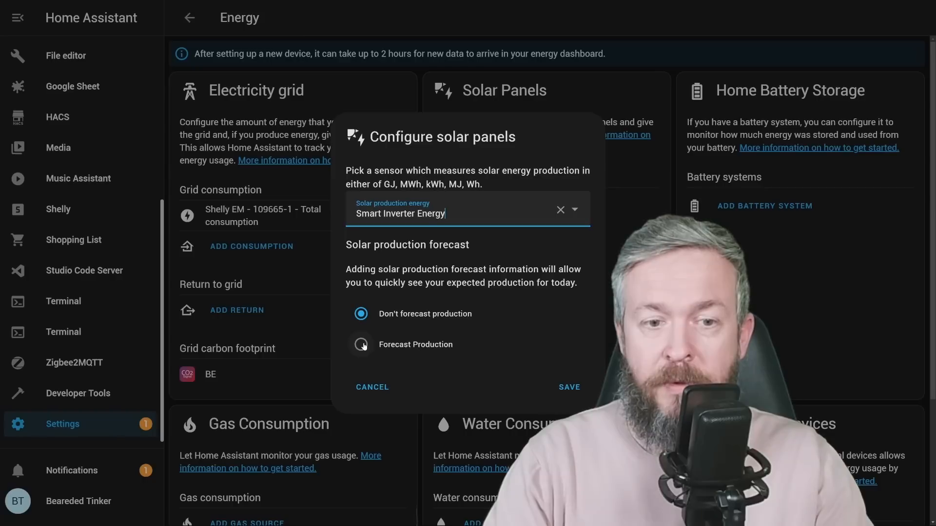
click(568, 387)
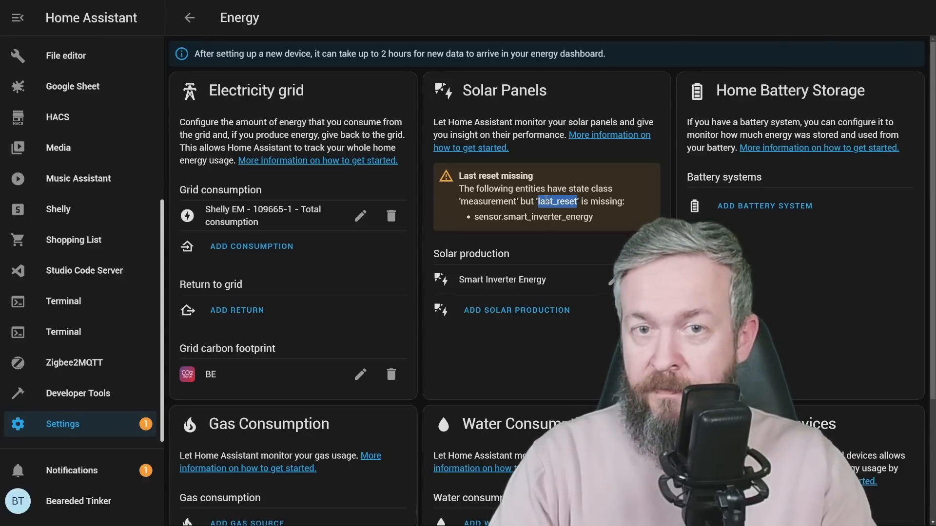
click(85, 270)
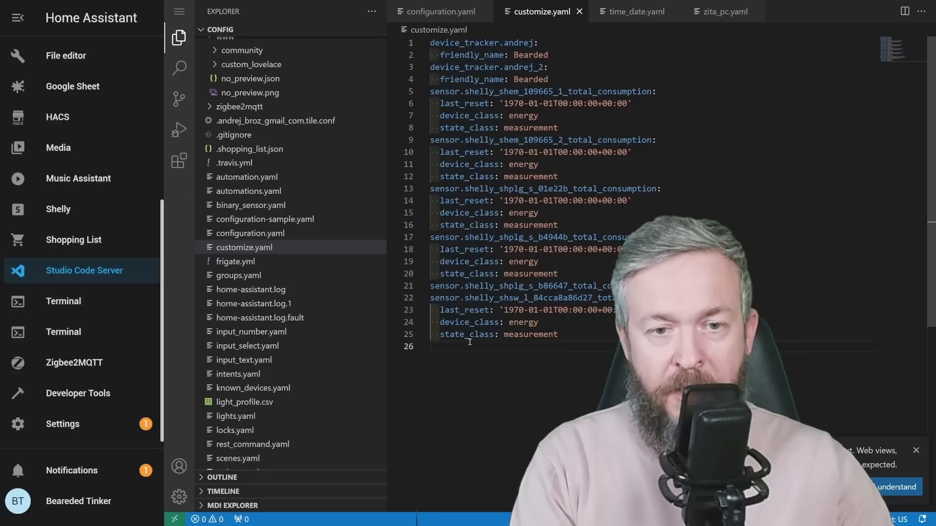
Add a sensor.smart_inverter_energy: entry to customize.yaml, then view the Energy dashboard.
text(sensor.smart_inverter_energy:)
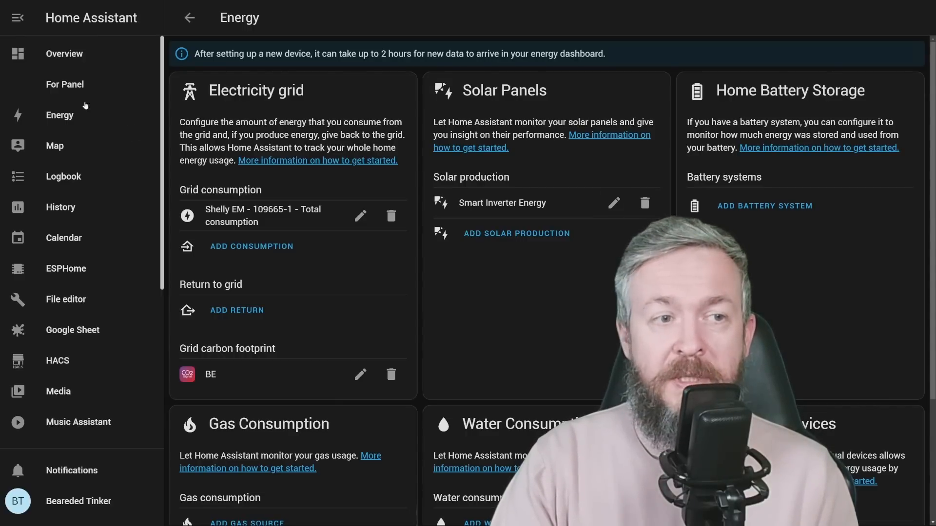
click(60, 115)
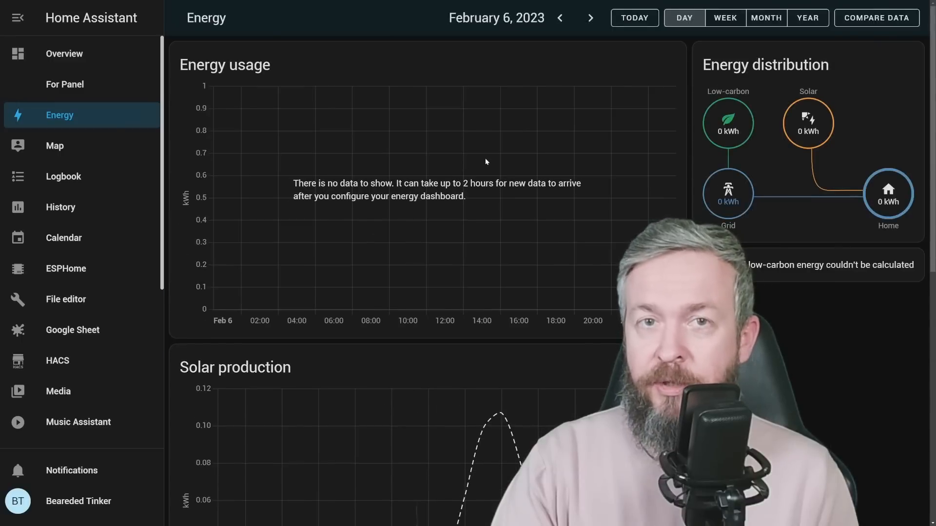